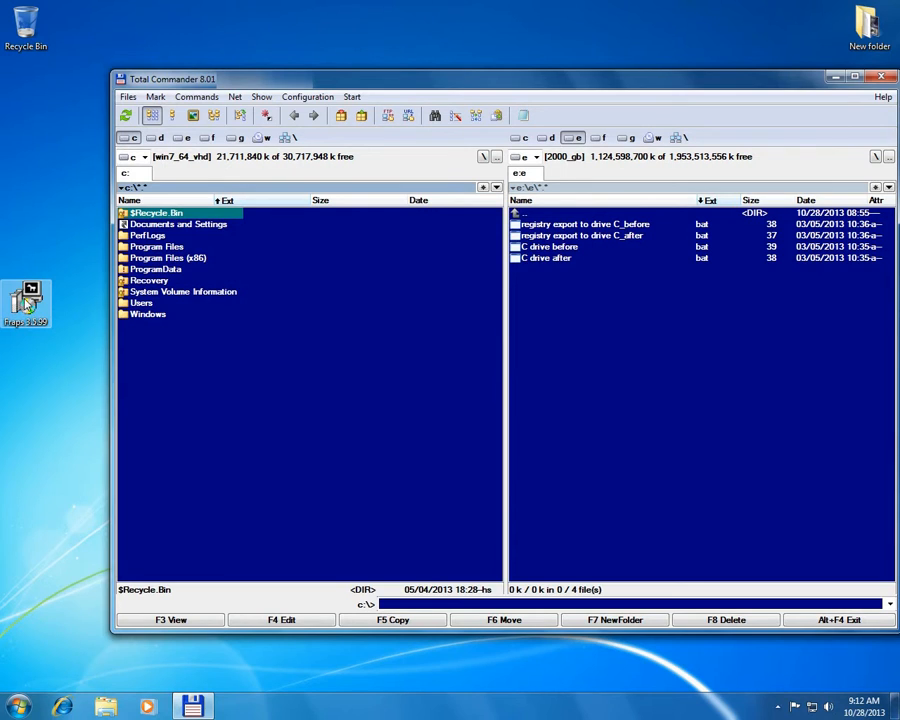
mouse_move(25, 305)
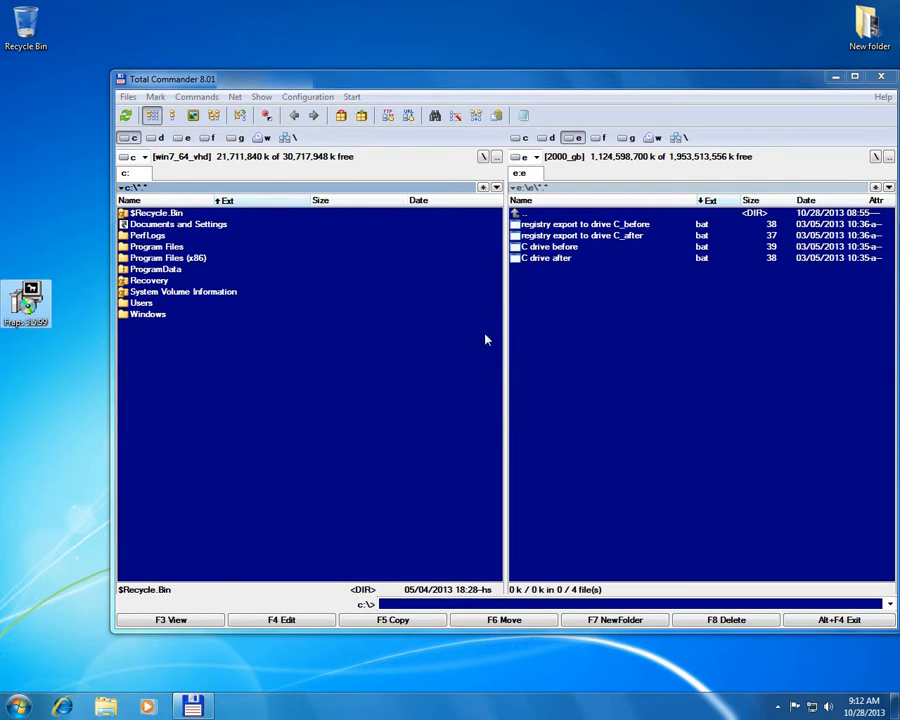
Step: View 'C drive before.bat' in Lister, showing its dir listing command
click(548, 246)
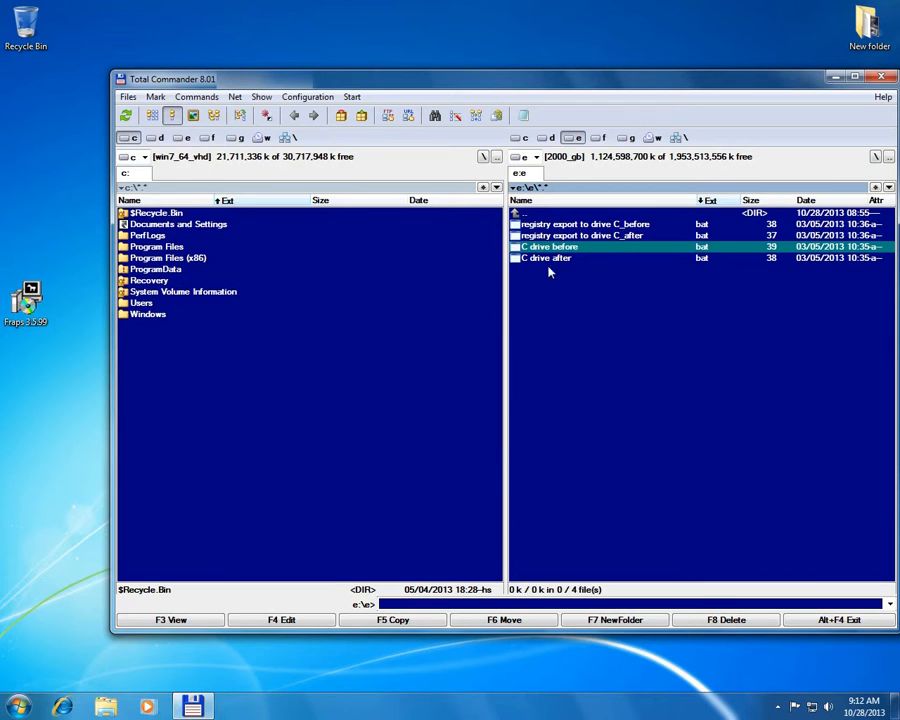
click(545, 258)
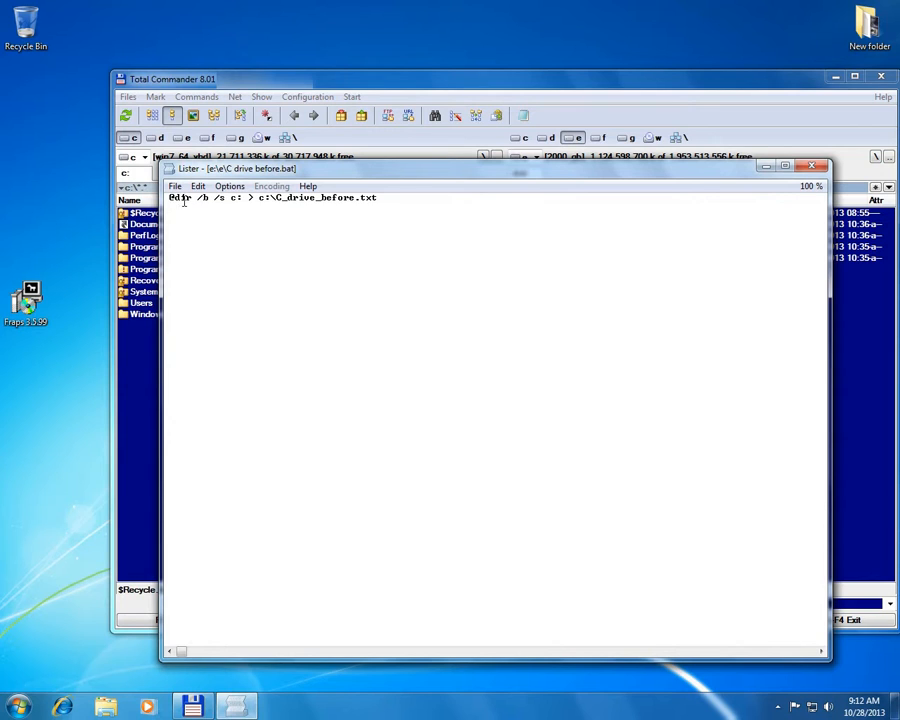
Step: Highlight the dir command and output redirection, then close the Lister view
double_click(180, 197)
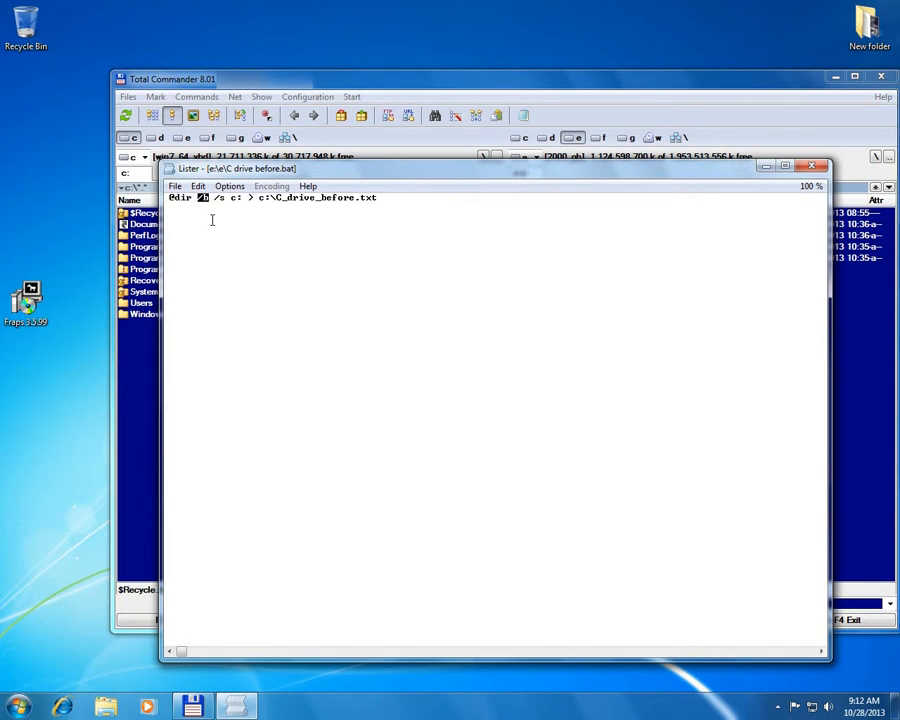
text(/b)
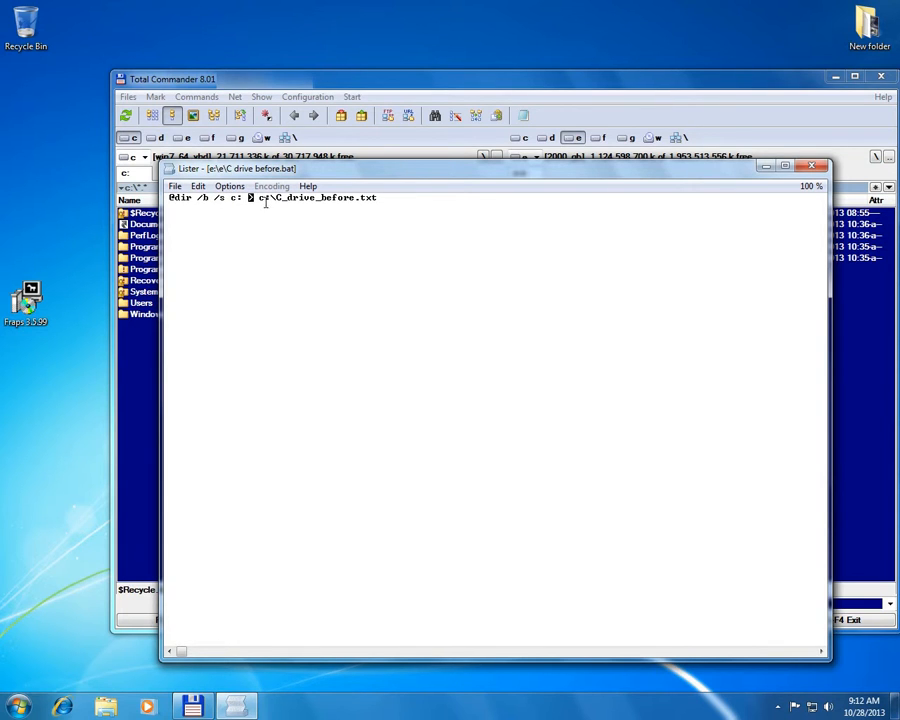
double_click(315, 197)
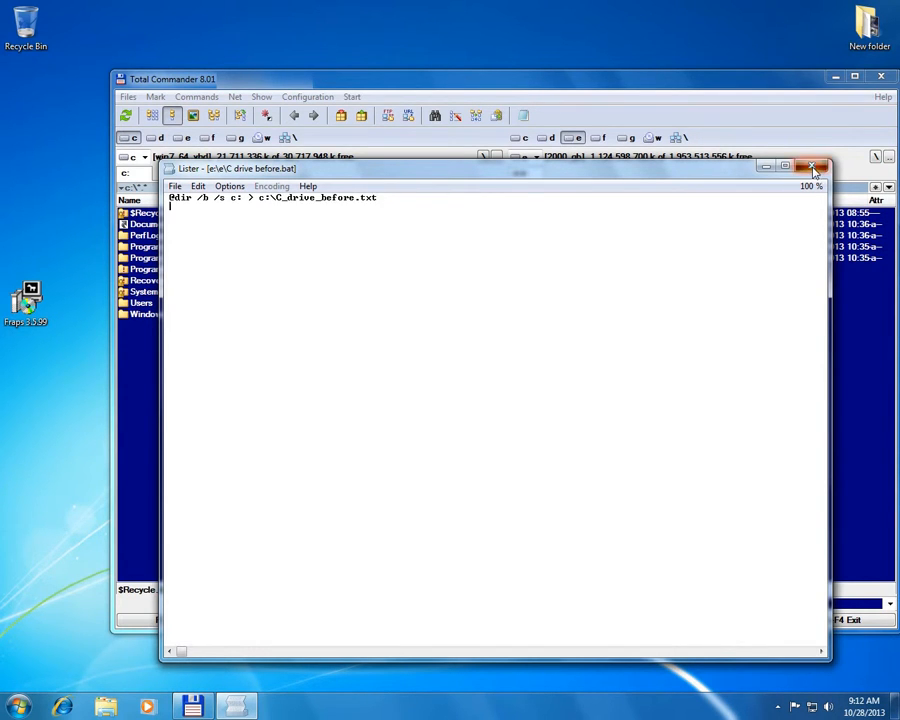
click(814, 167)
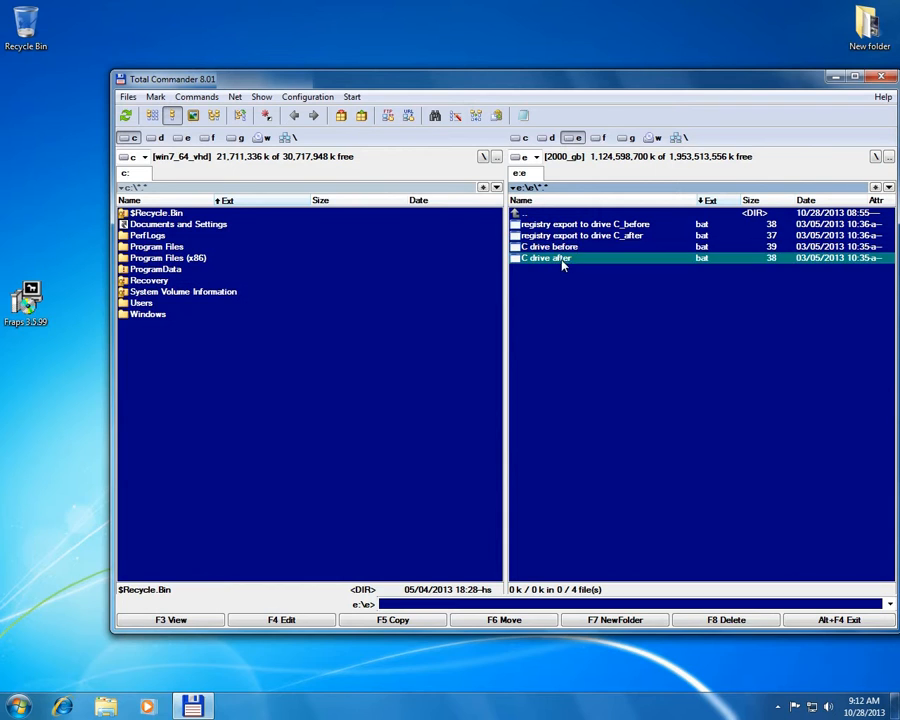
click(170, 619)
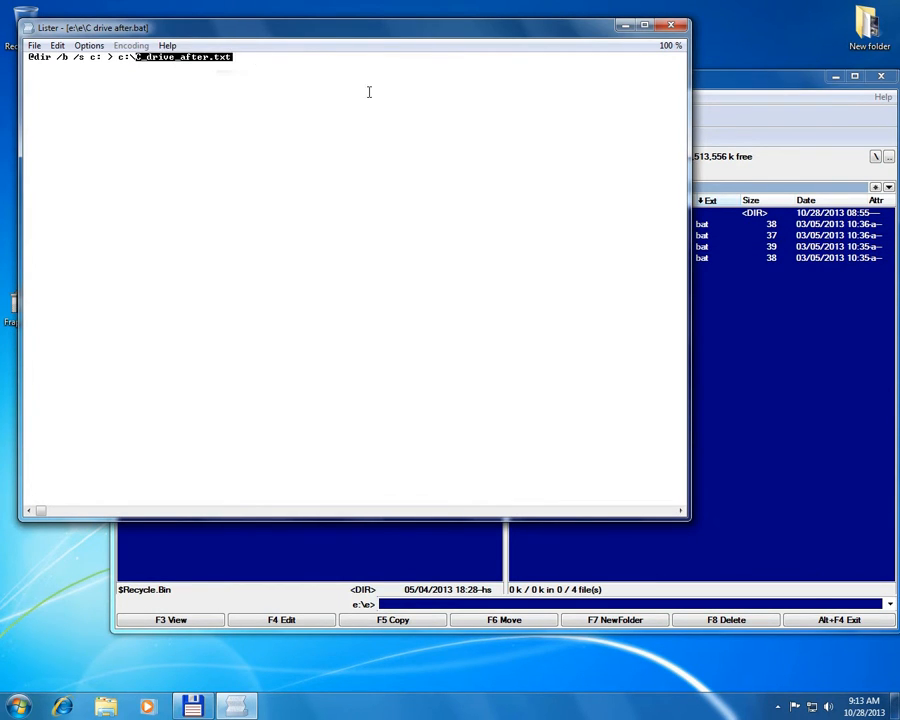
click(677, 27)
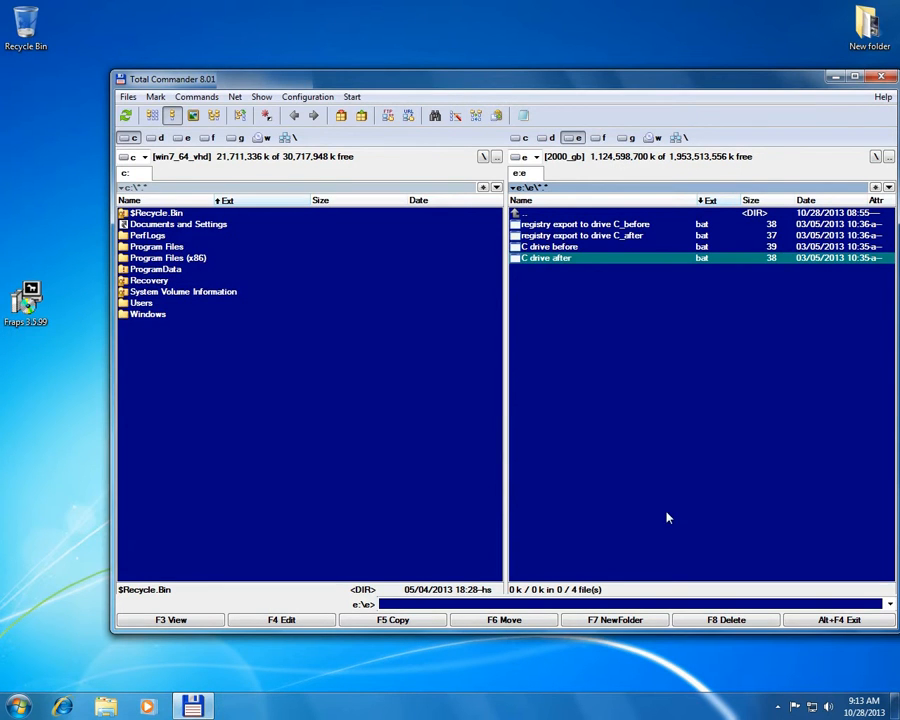
click(583, 223)
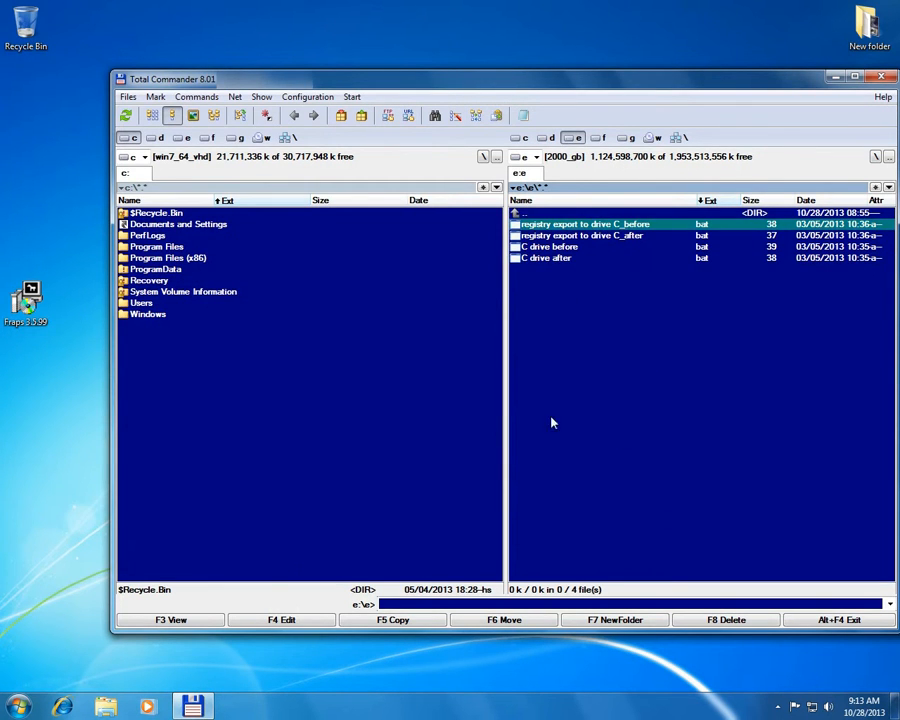
click(170, 620)
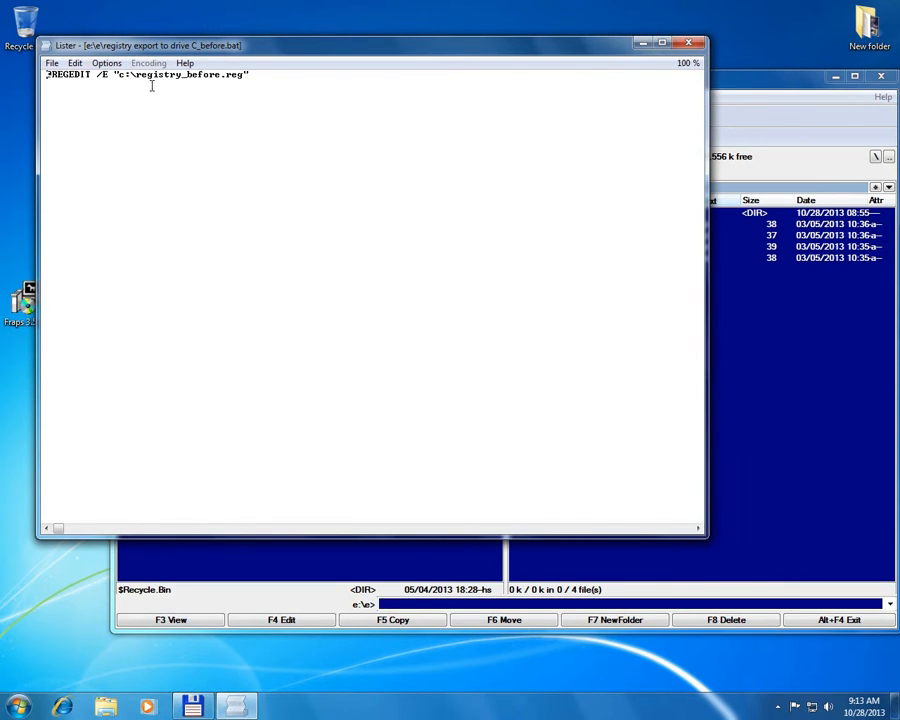
click(689, 45)
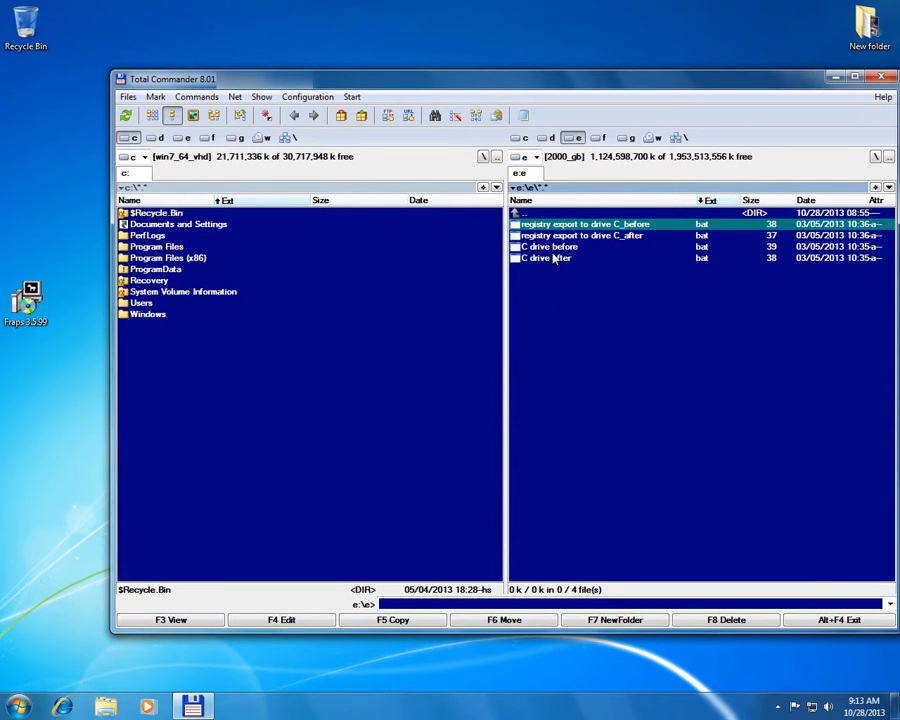
Step: Run 'C drive before.bat' and check the new C_drive_before.txt listing on drive C
click(548, 247)
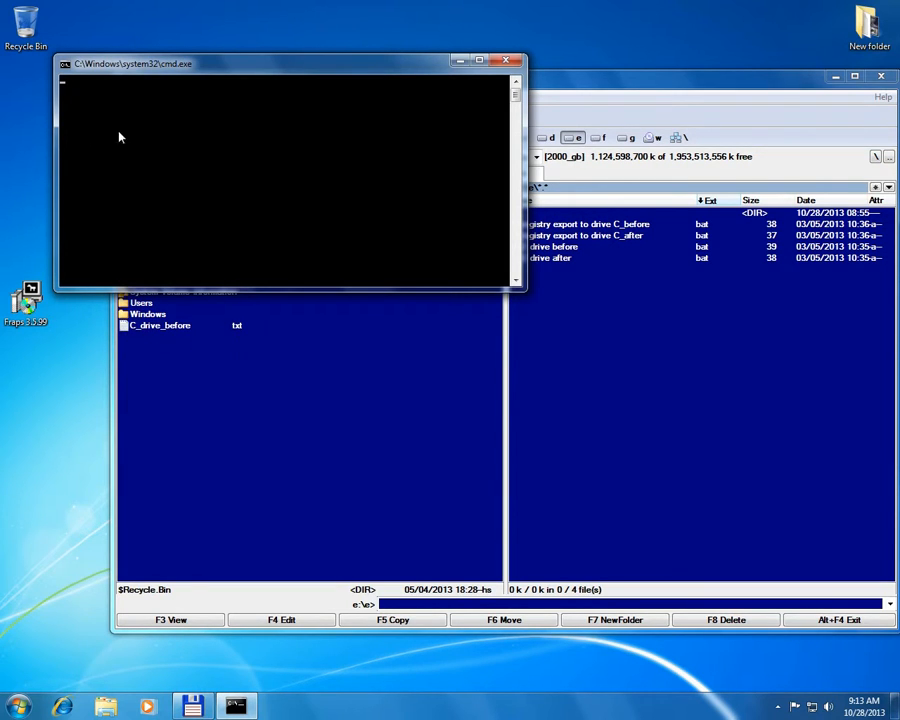
mouse_move(230, 153)
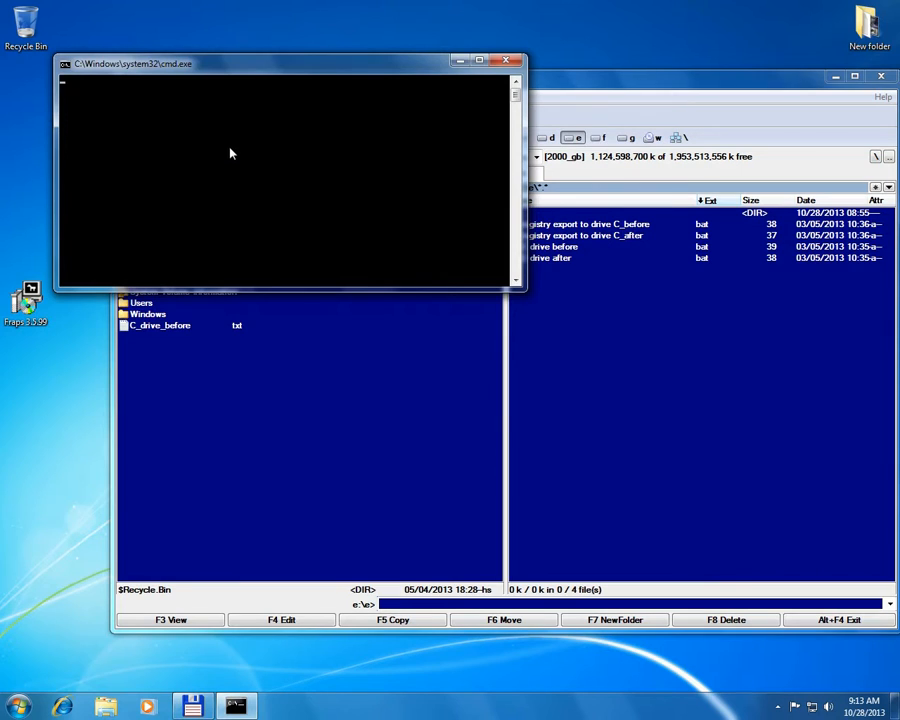
mouse_move(250, 160)
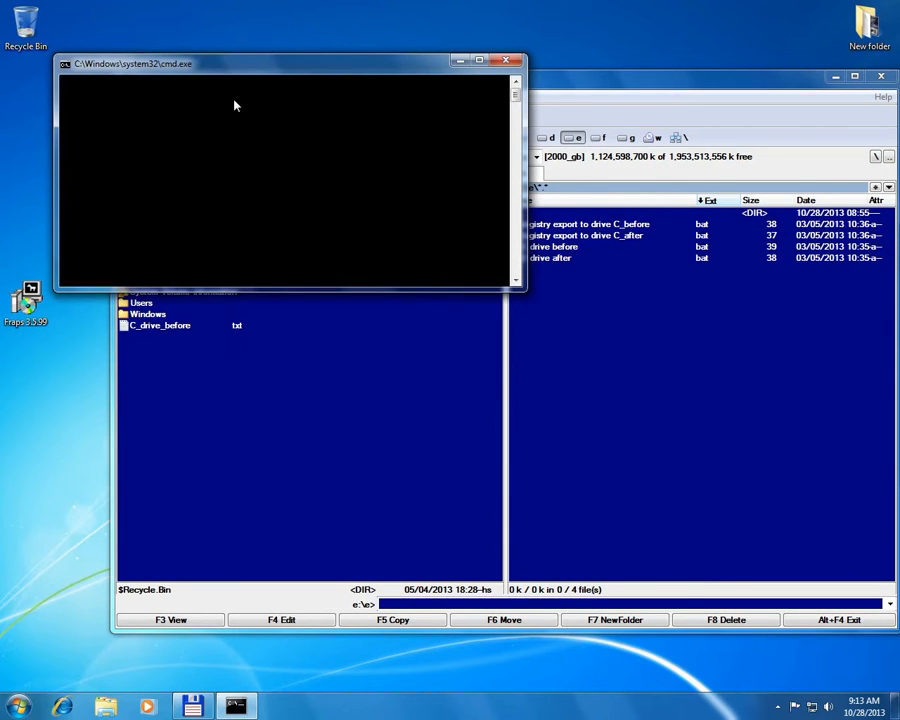
mouse_move(210, 213)
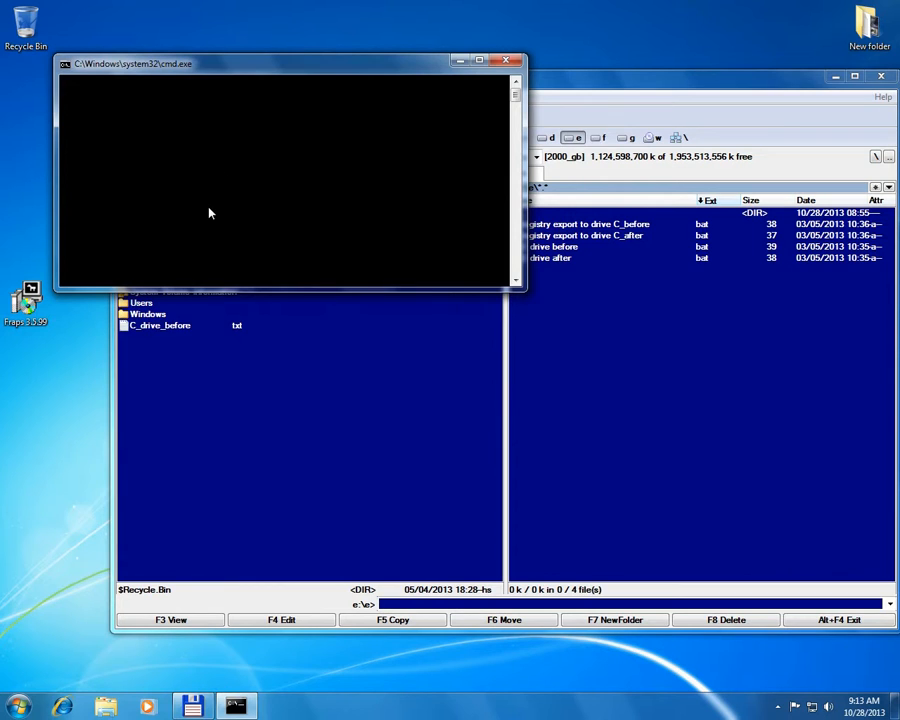
click(507, 60)
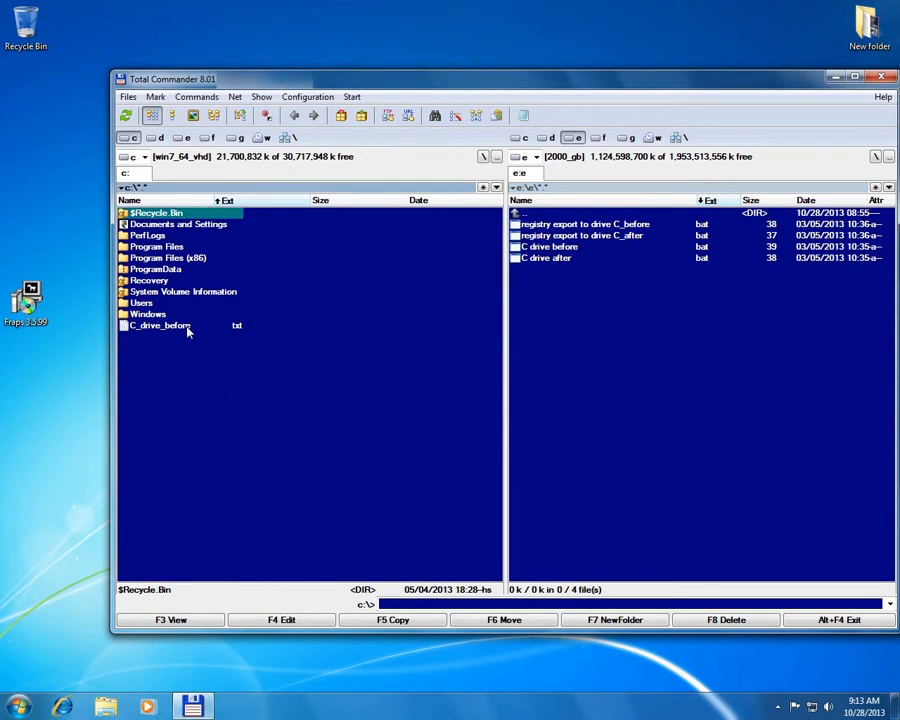
click(160, 325)
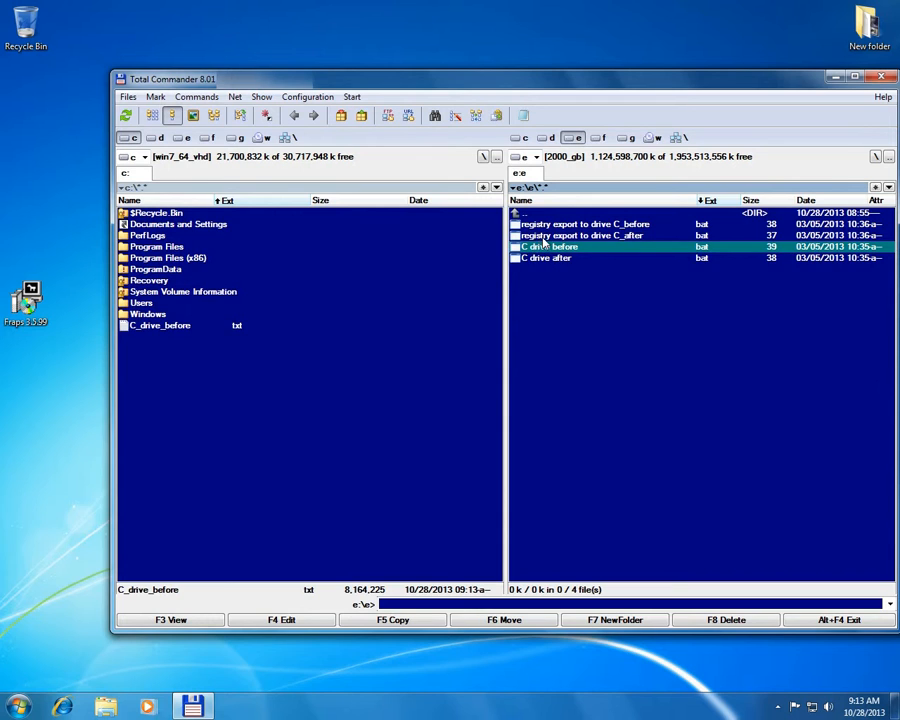
click(595, 223)
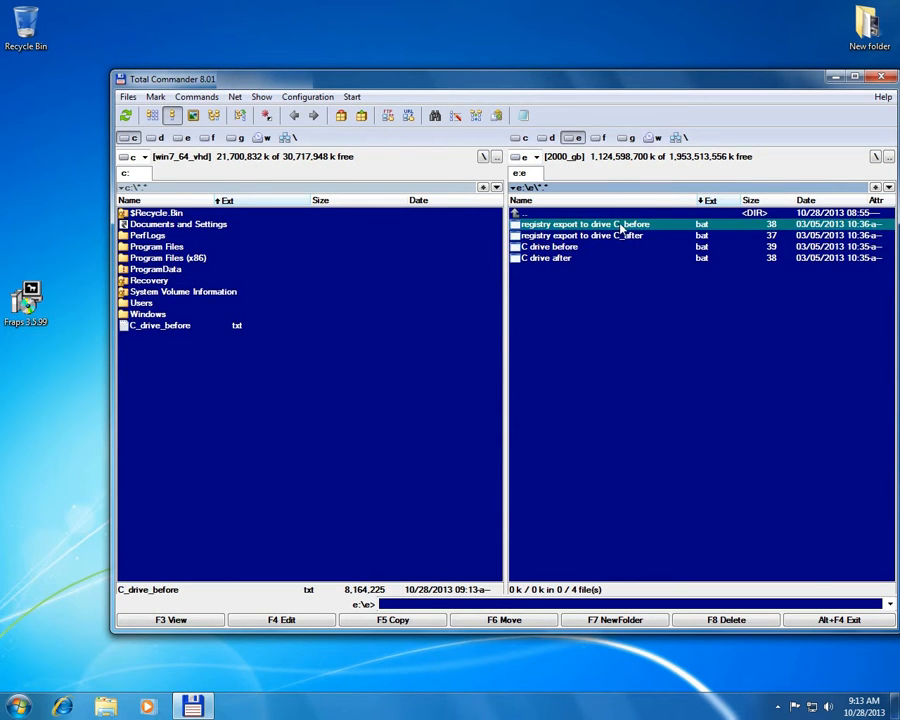
mouse_move(600, 224)
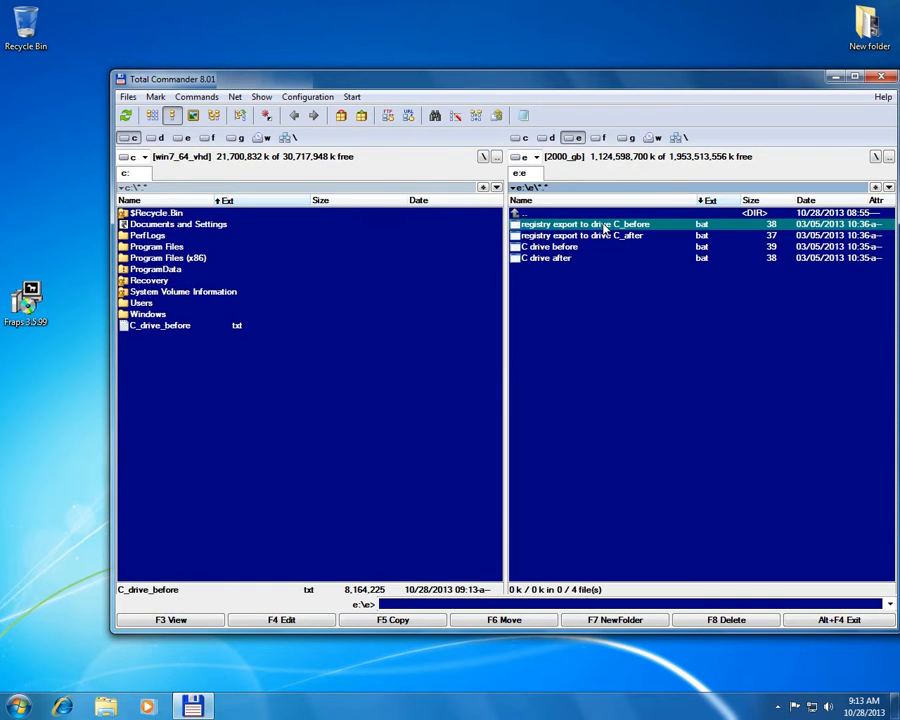
Step: Run 'registry export to drive C_before.bat' and check the new registry_before.reg on drive C
double_click(580, 223)
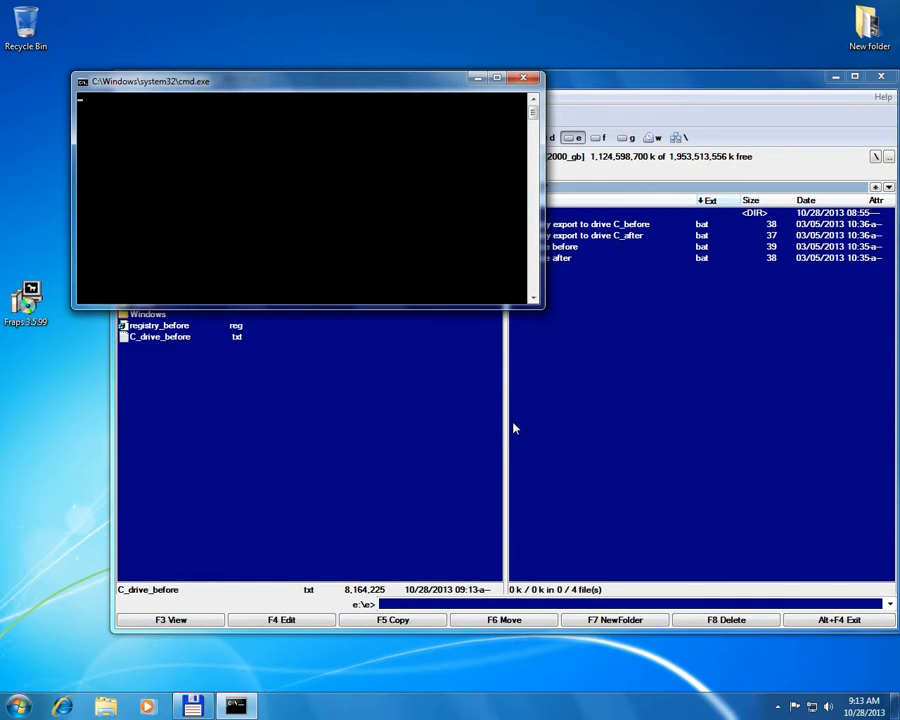
click(524, 78)
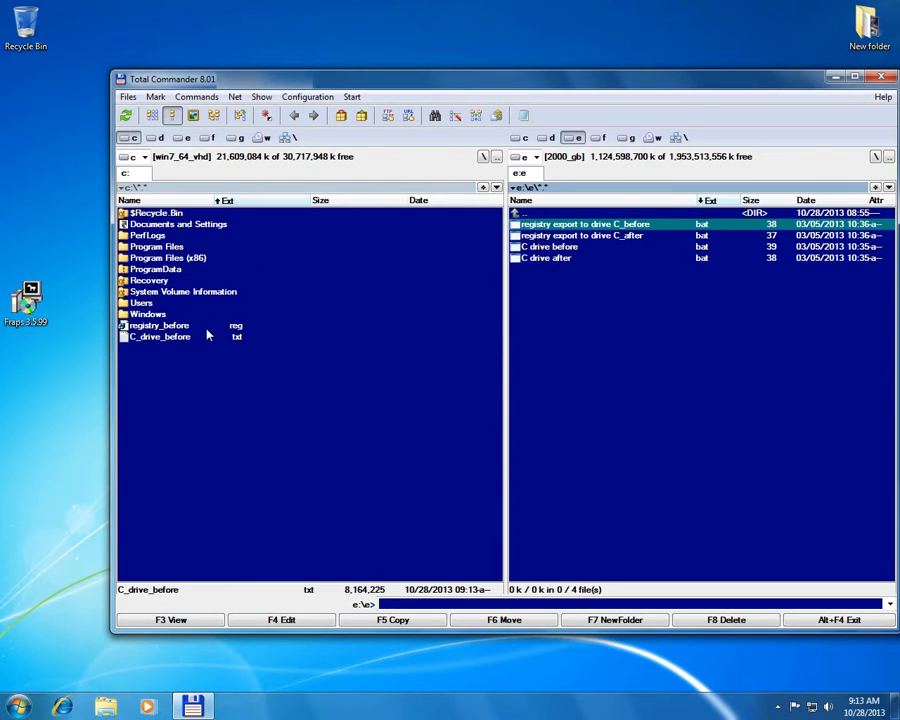
click(158, 325)
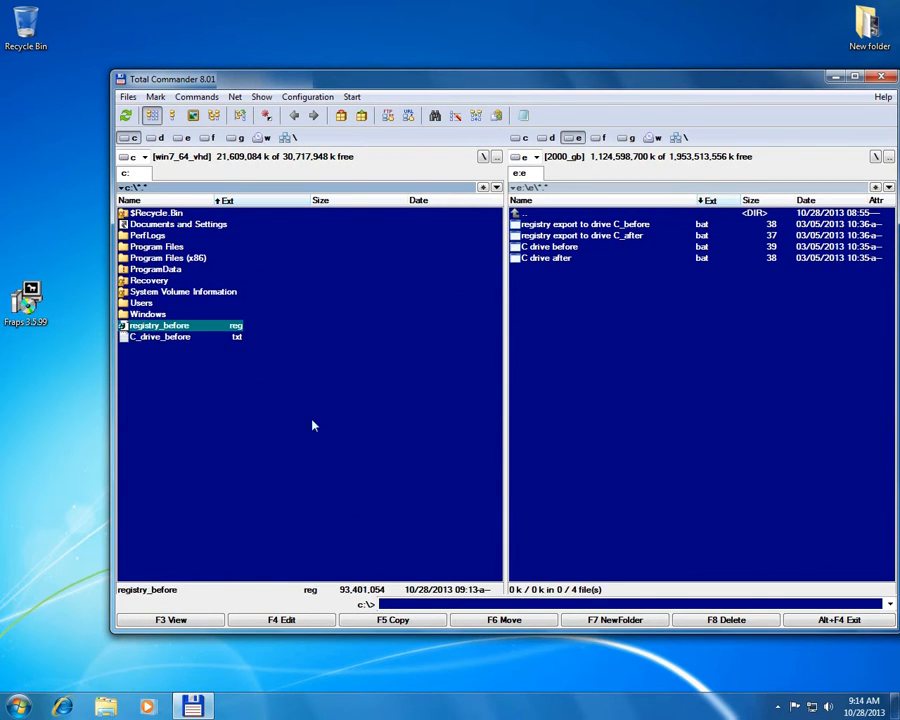
mouse_move(566, 430)
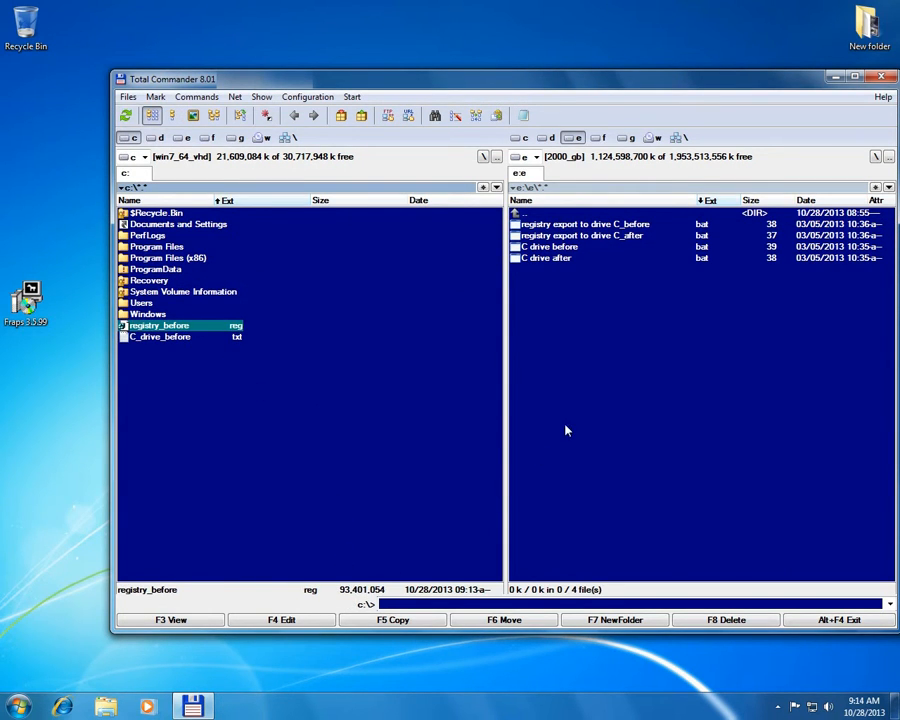
mouse_move(66, 354)
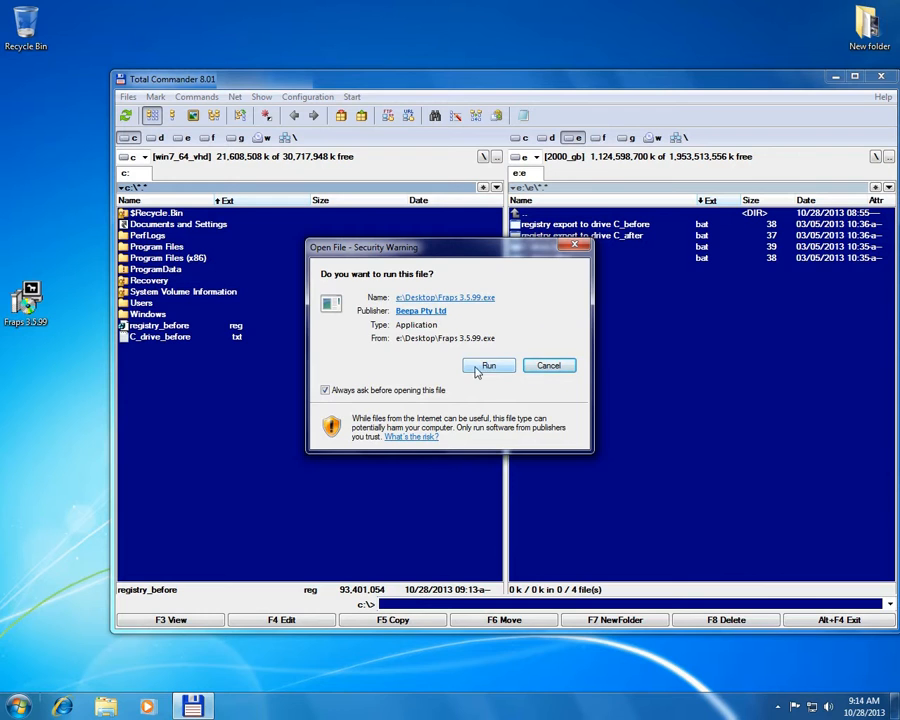
Step: Allow the Fraps 3.5.99 setup to run and accept its license to finish installation
click(488, 365)
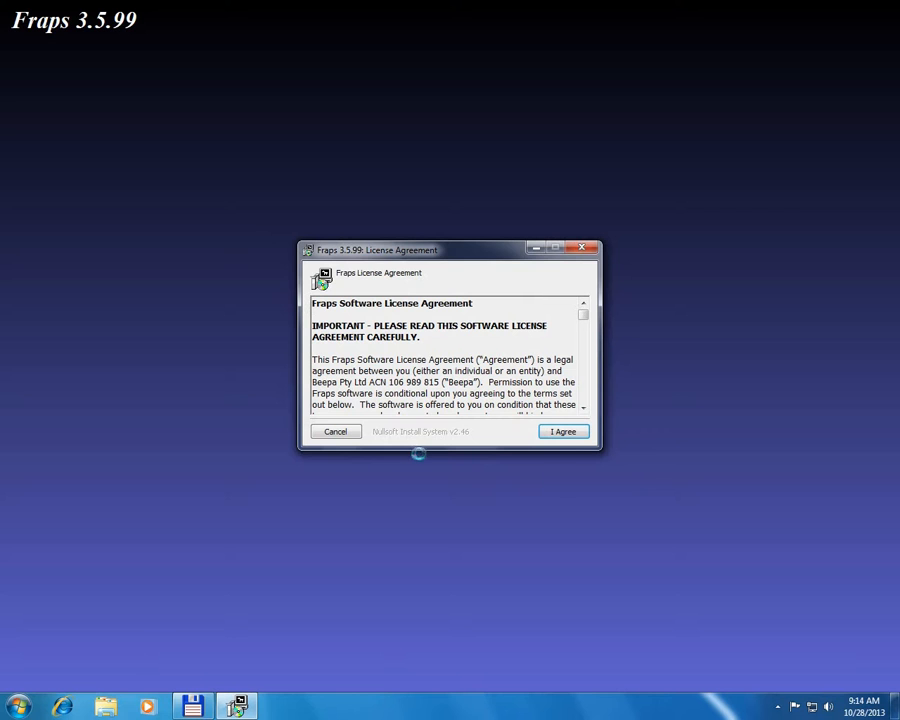
click(563, 431)
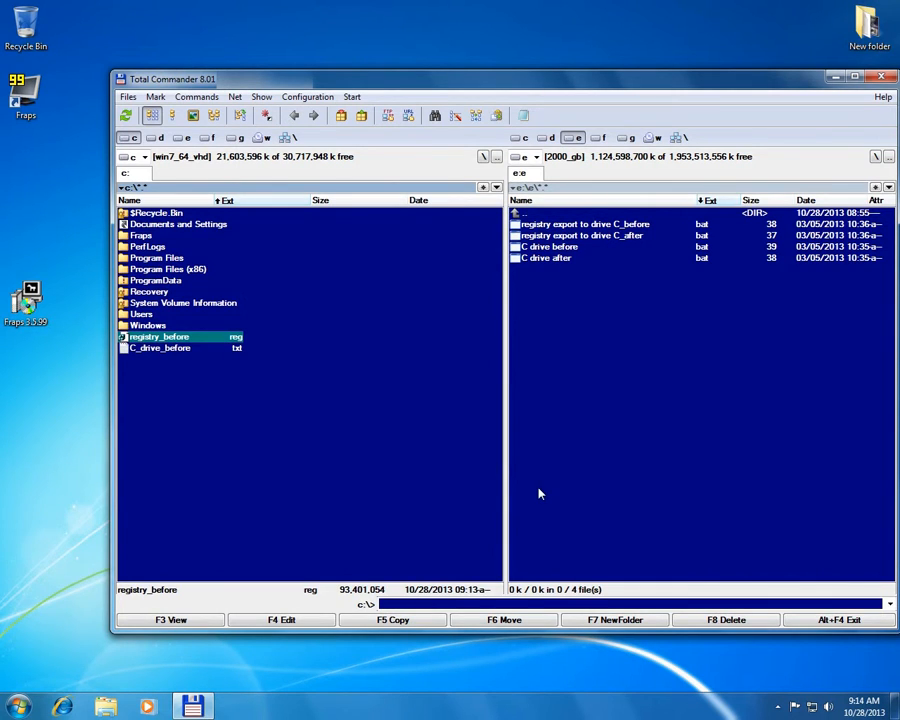
click(547, 258)
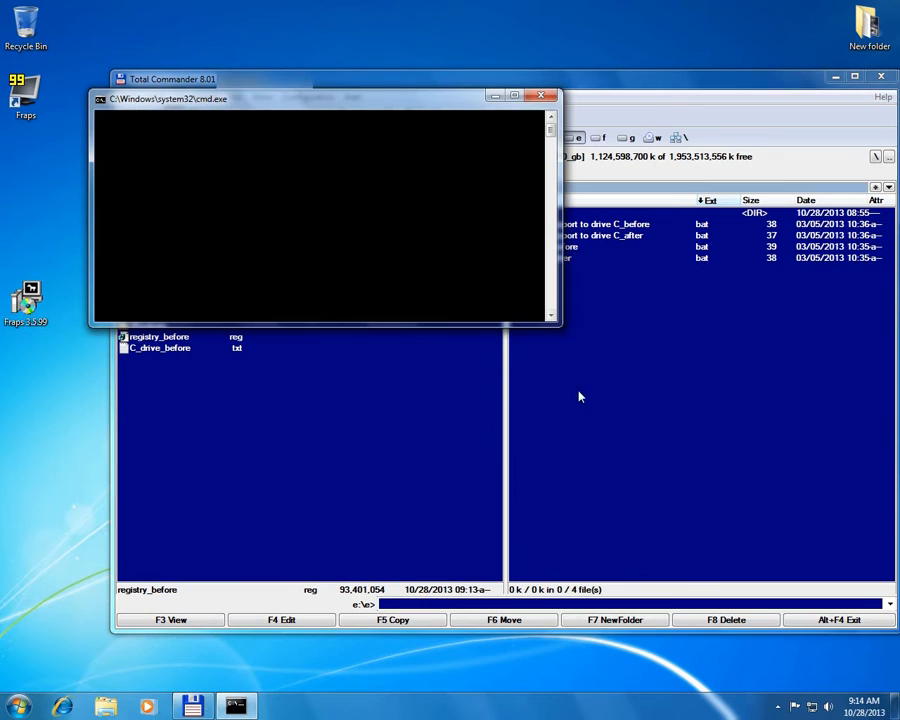
Step: Run the 'C drive after' and 'registry export to drive C_after' scripts
click(543, 95)
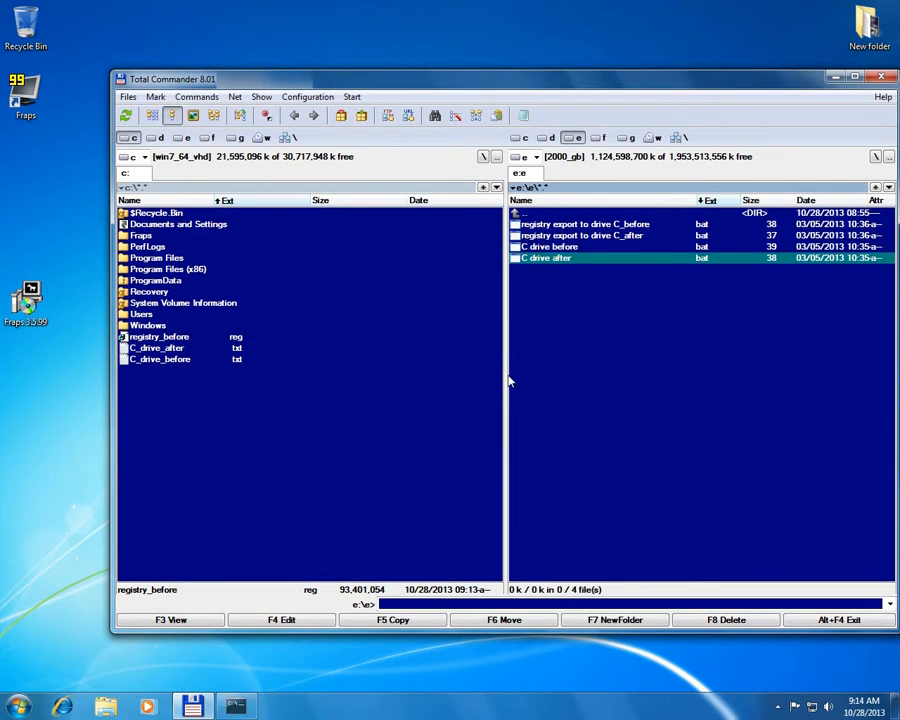
click(600, 235)
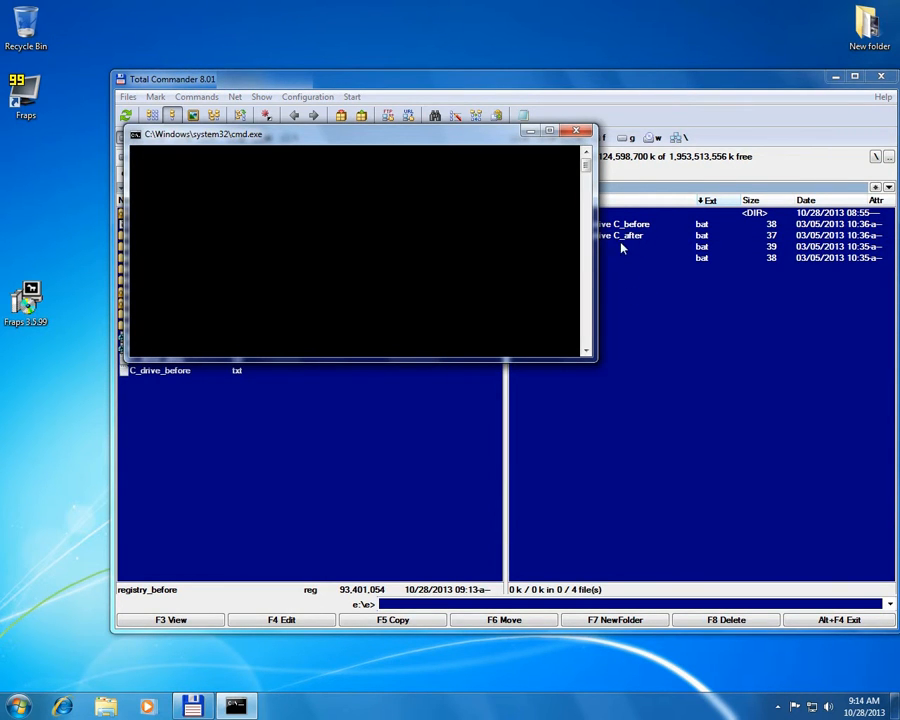
click(578, 130)
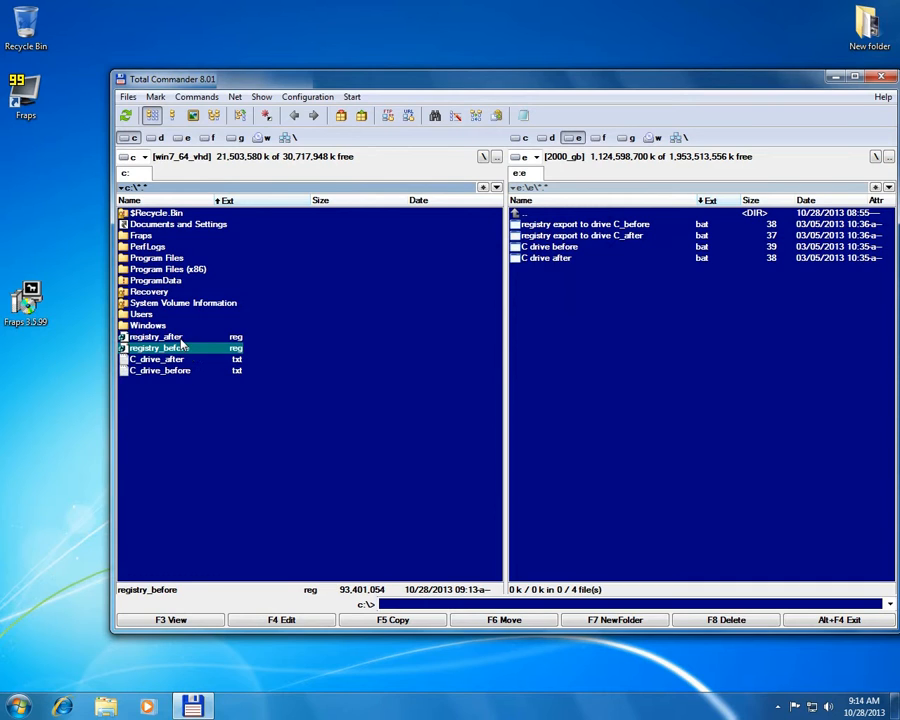
Step: Mark registry_after.reg and registry_before.reg and compare them by content
click(155, 336)
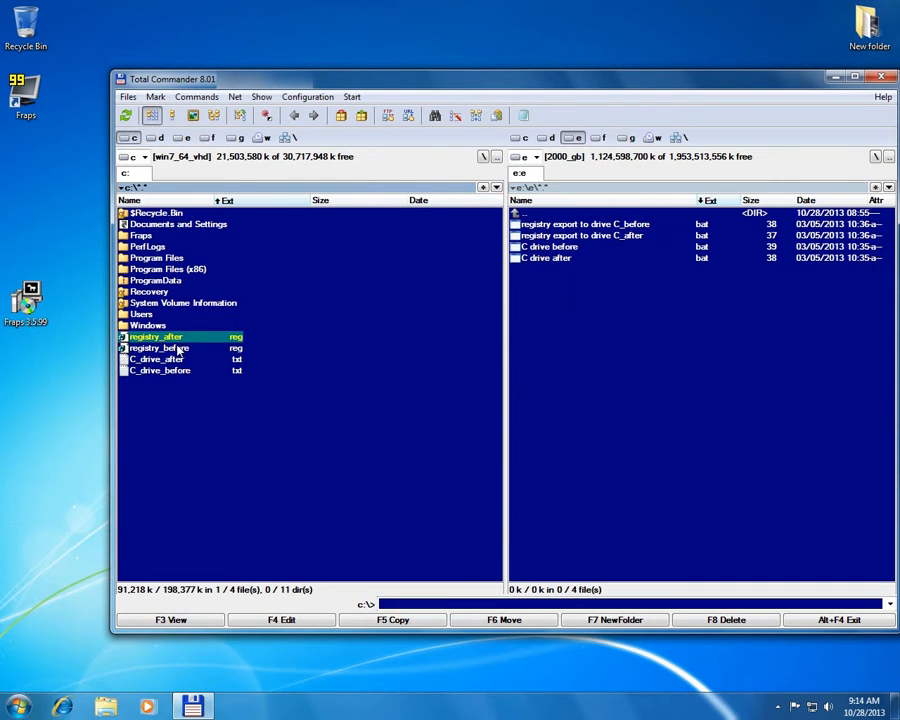
click(160, 348)
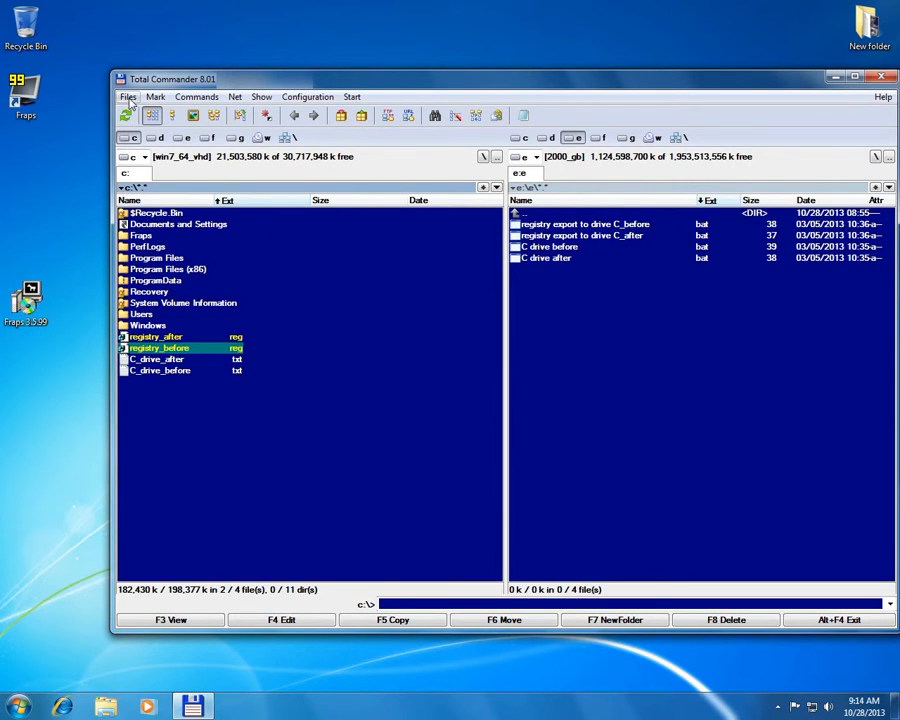
click(127, 96)
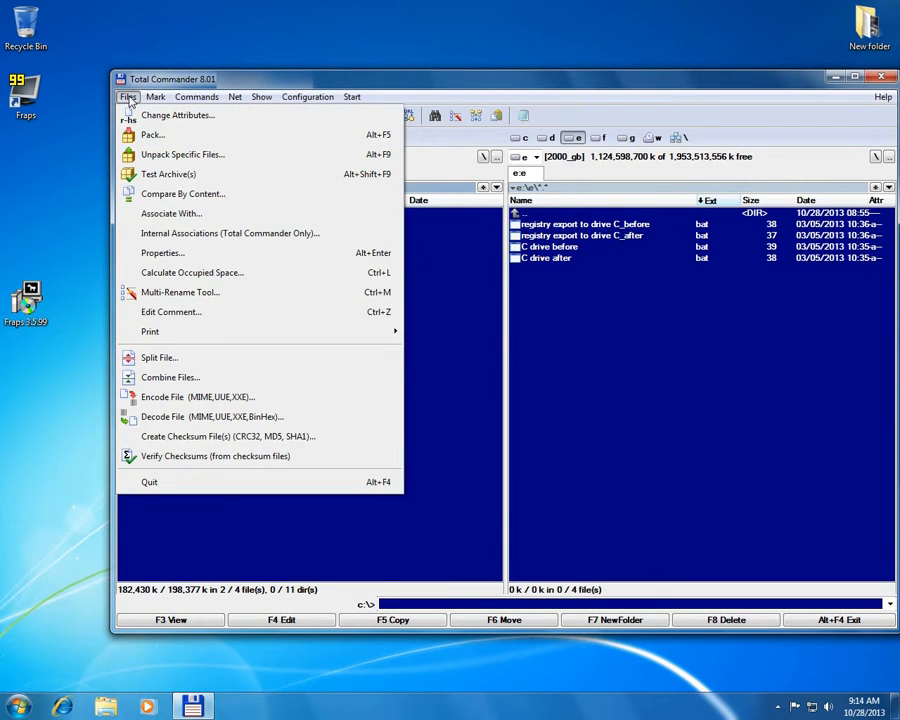
mouse_move(197, 194)
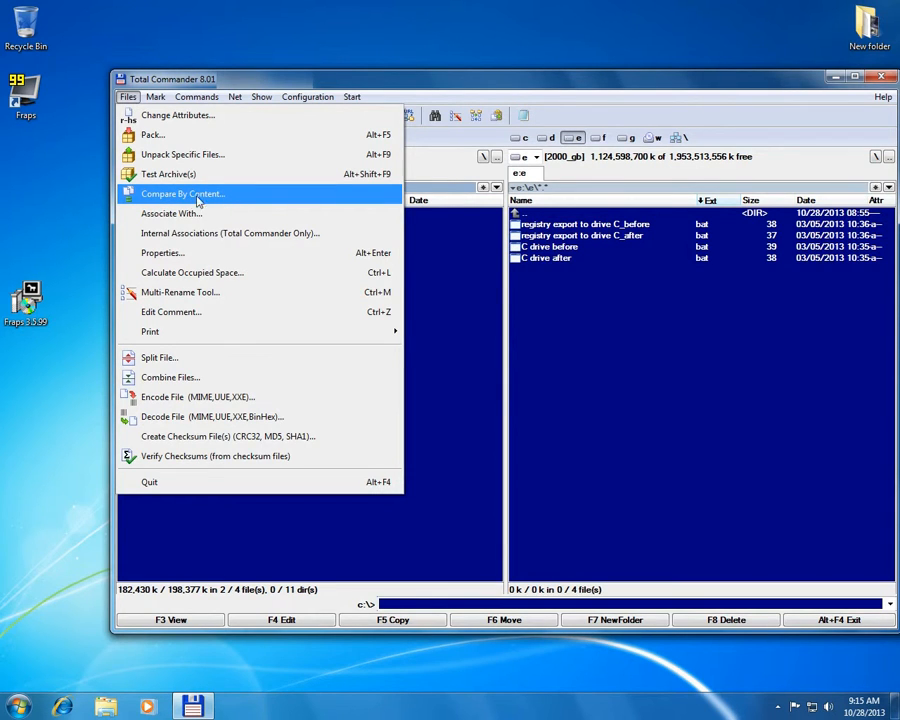
mouse_move(215, 198)
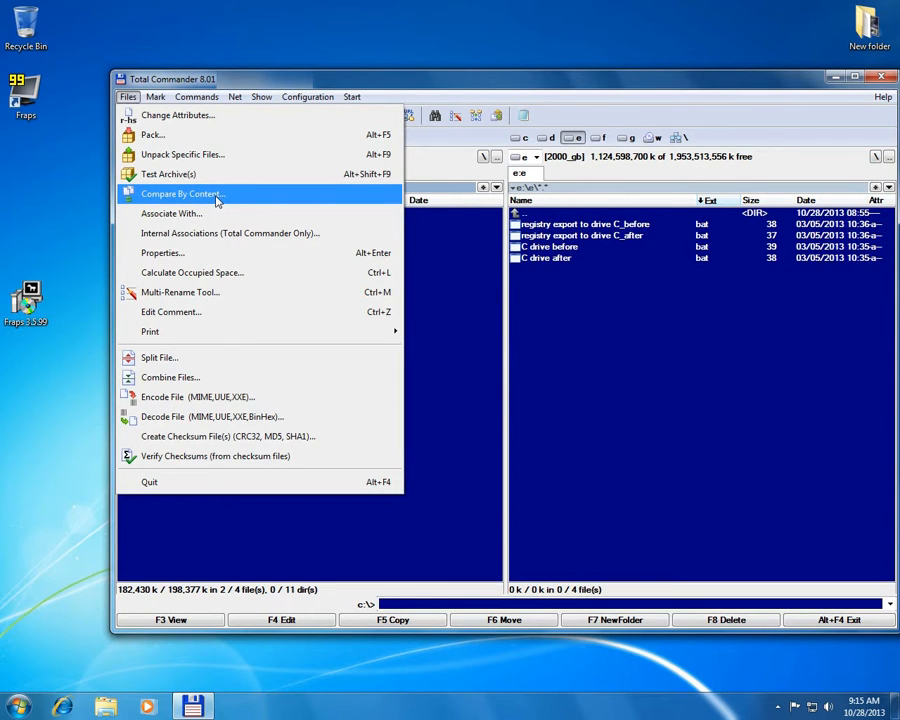
click(180, 193)
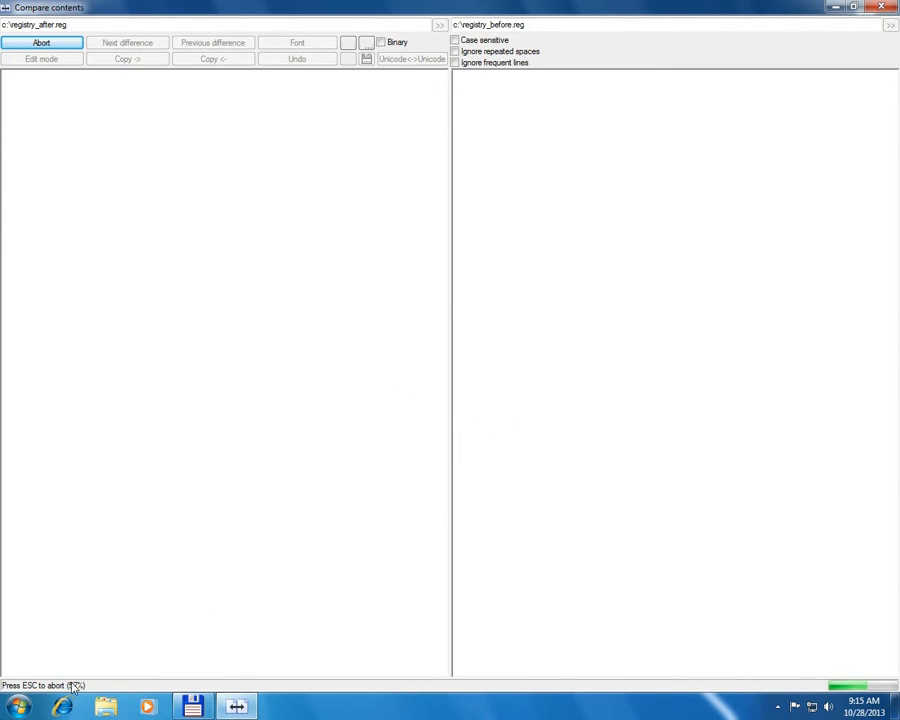
Step: Jump to the first registry difference, the added Fraps uninstall key
click(41, 42)
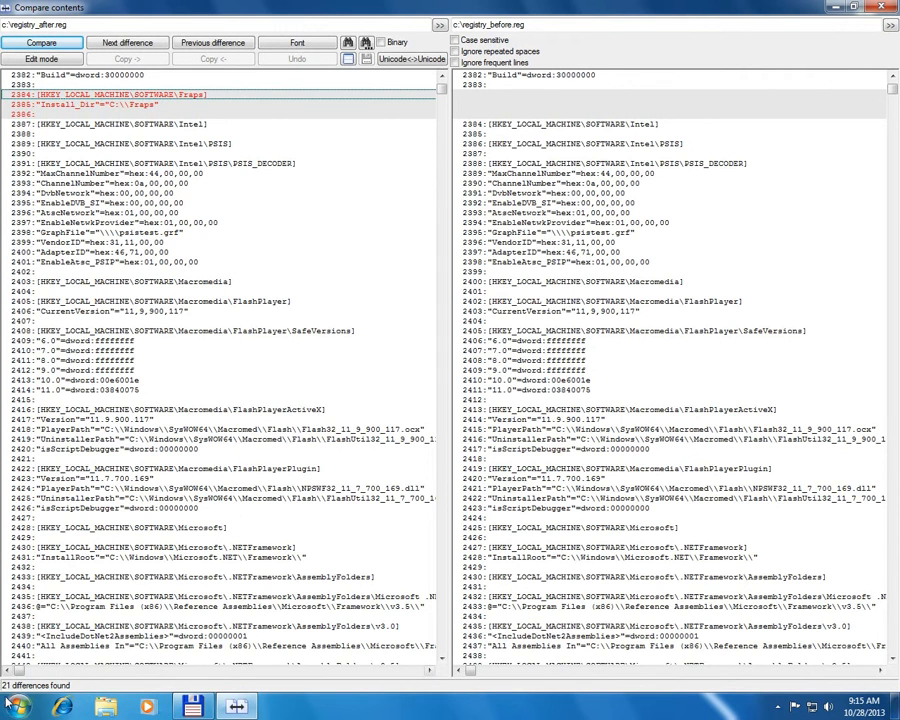
mouse_move(40, 695)
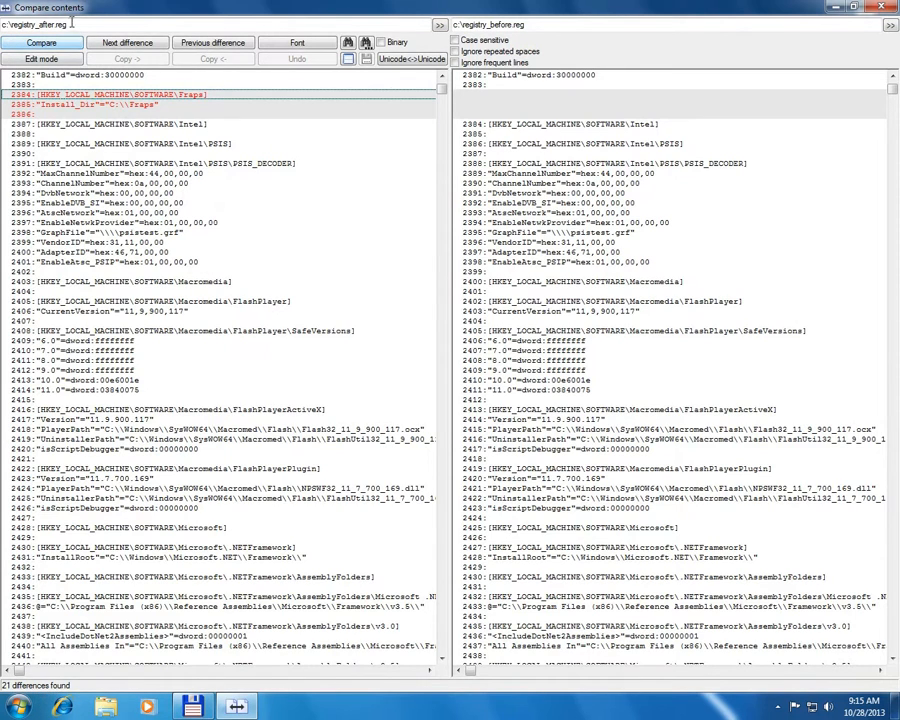
mouse_move(98, 122)
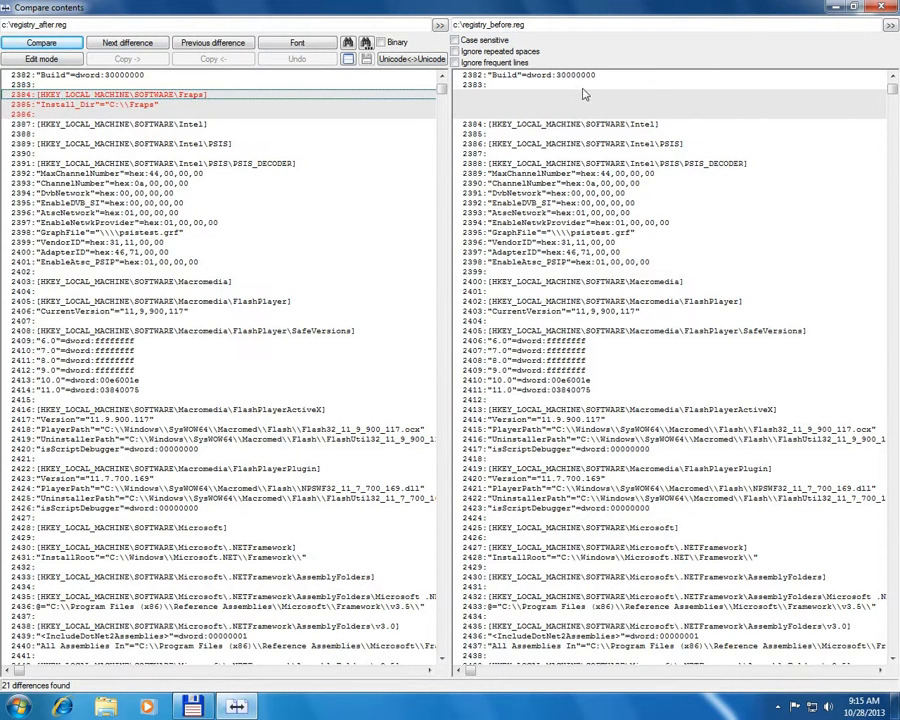
mouse_move(545, 103)
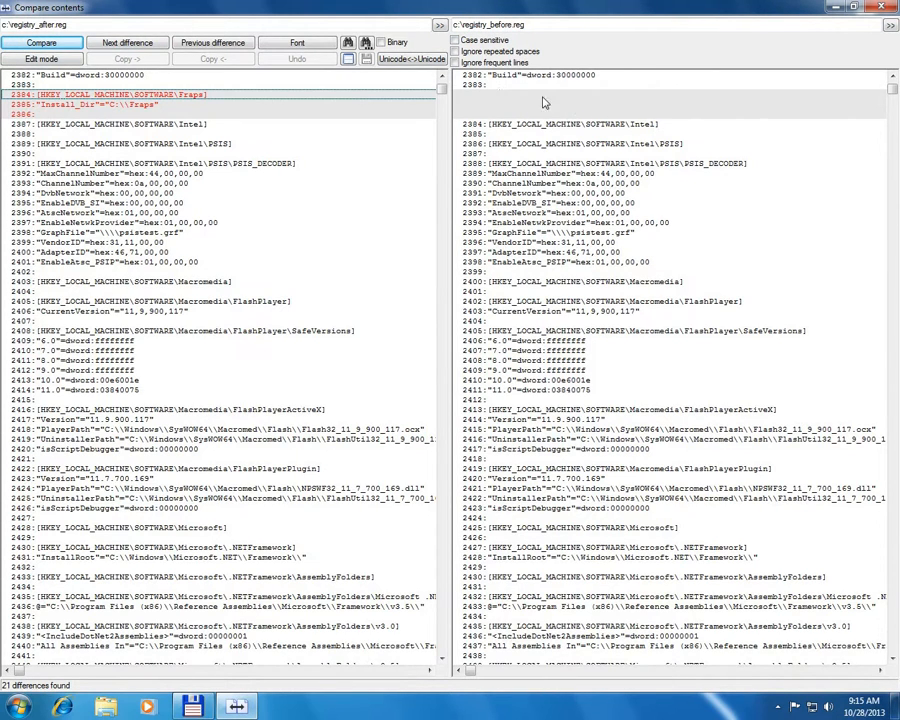
mouse_move(510, 108)
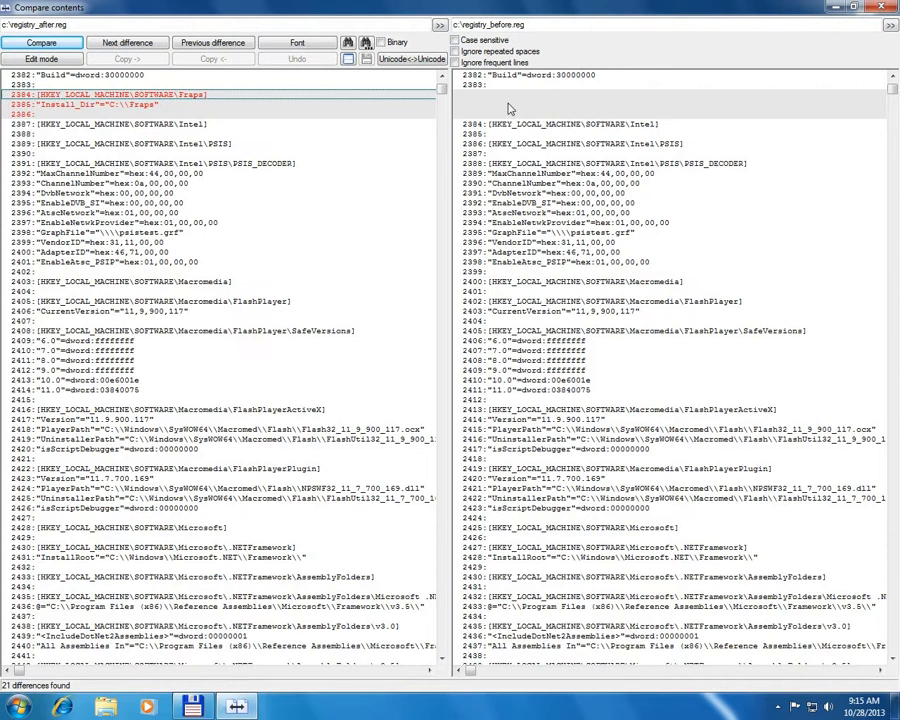
mouse_move(95, 118)
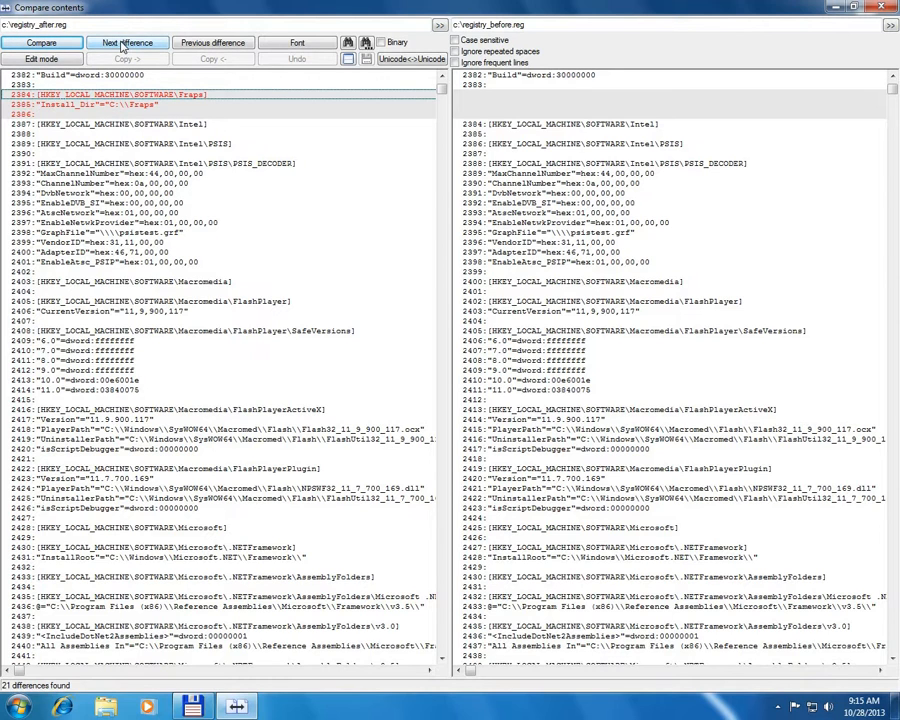
click(127, 42)
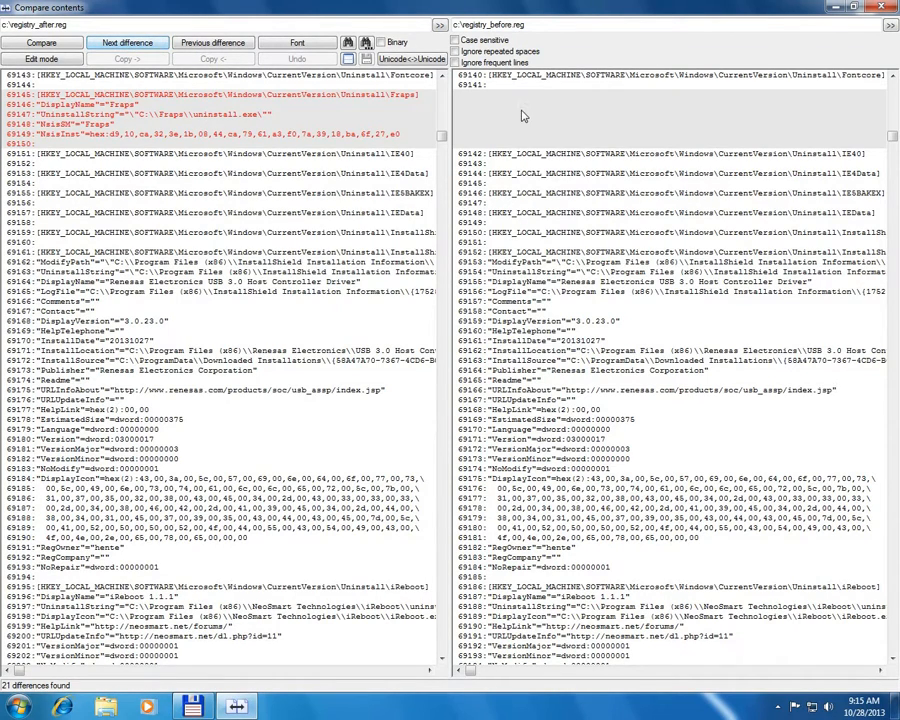
Step: Move to the next registry difference among the Windows NT driver entries
click(128, 42)
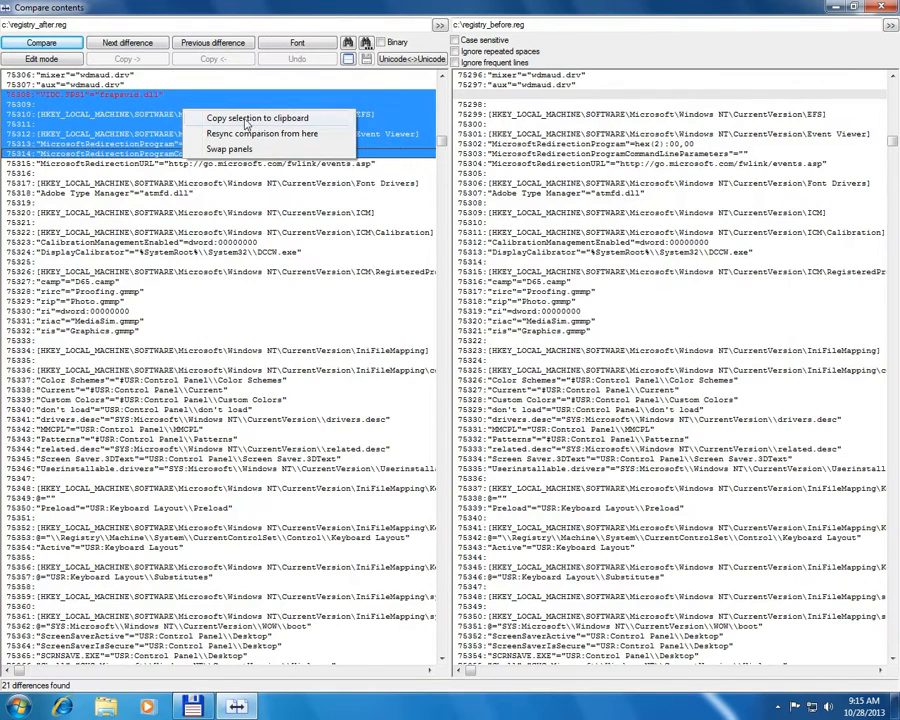
mouse_move(240, 133)
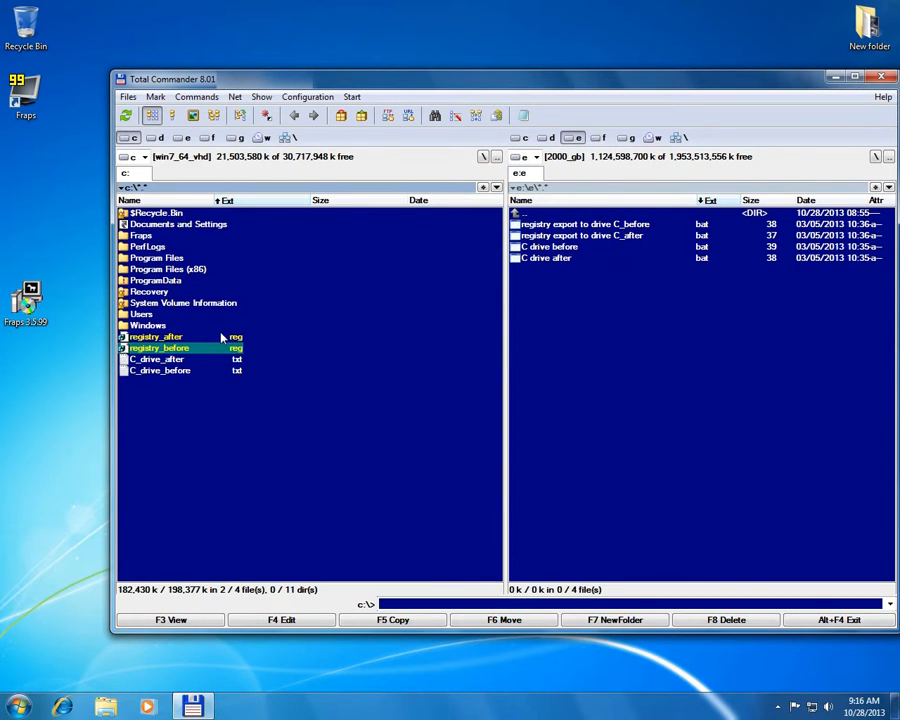
Step: Mark C_drive_after.txt and C_drive_before.txt instead and compare them by content
click(160, 347)
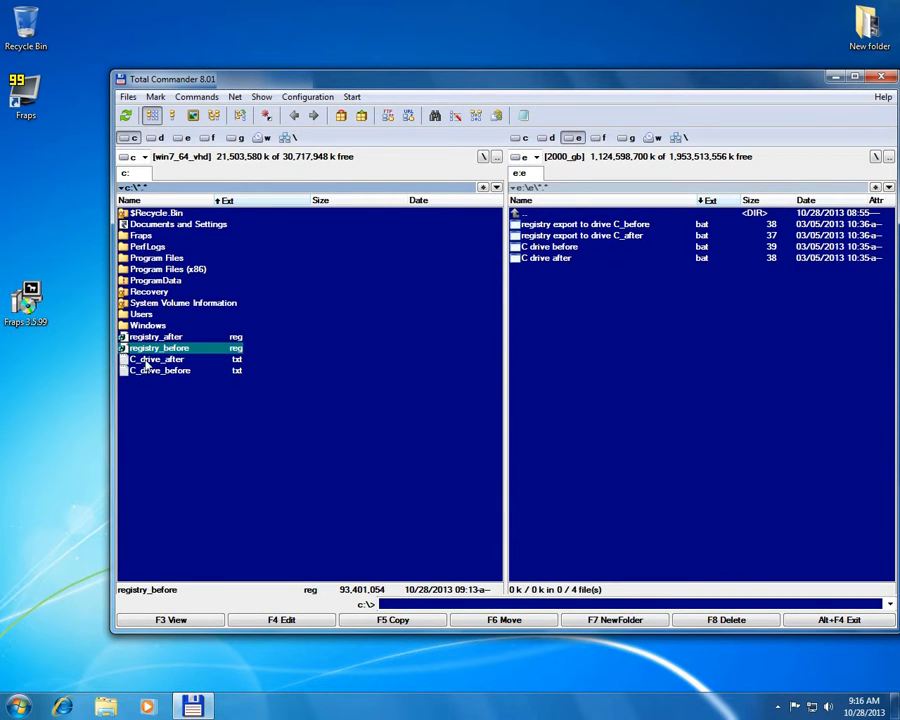
click(160, 370)
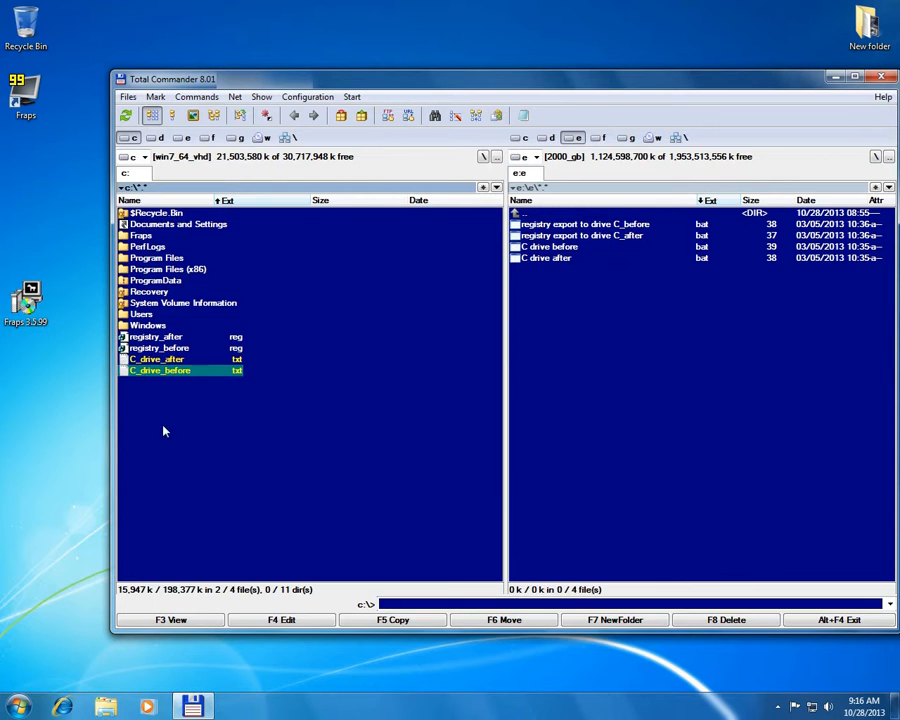
click(127, 96)
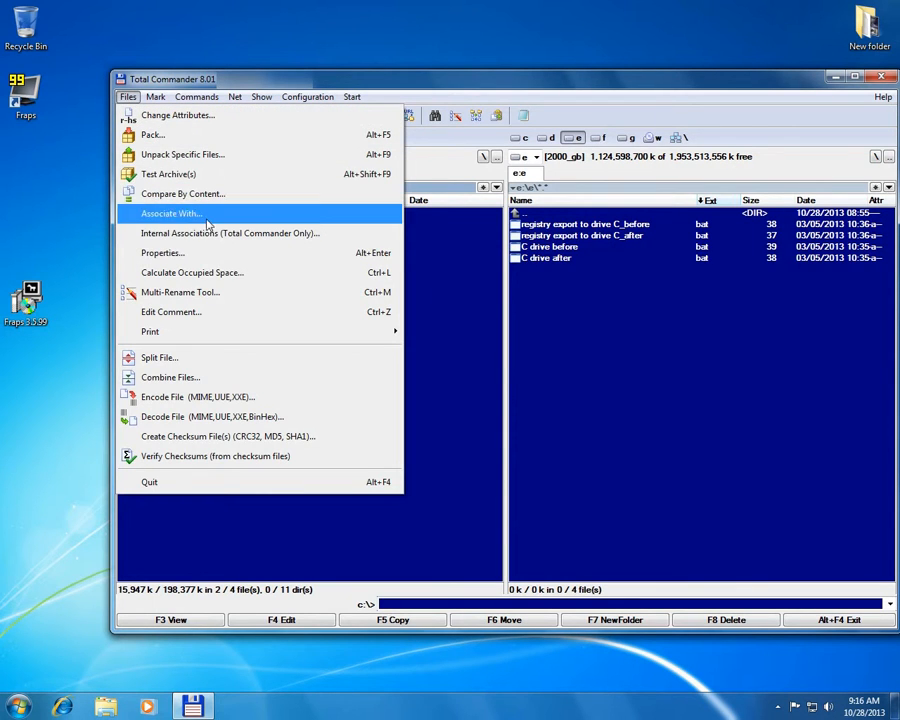
mouse_move(183, 193)
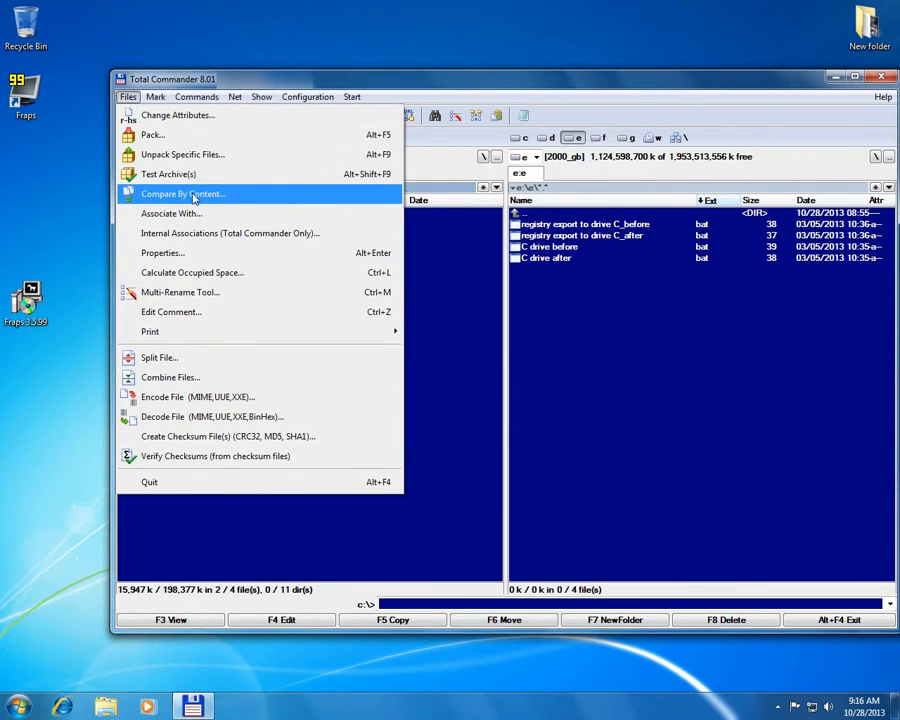
click(182, 193)
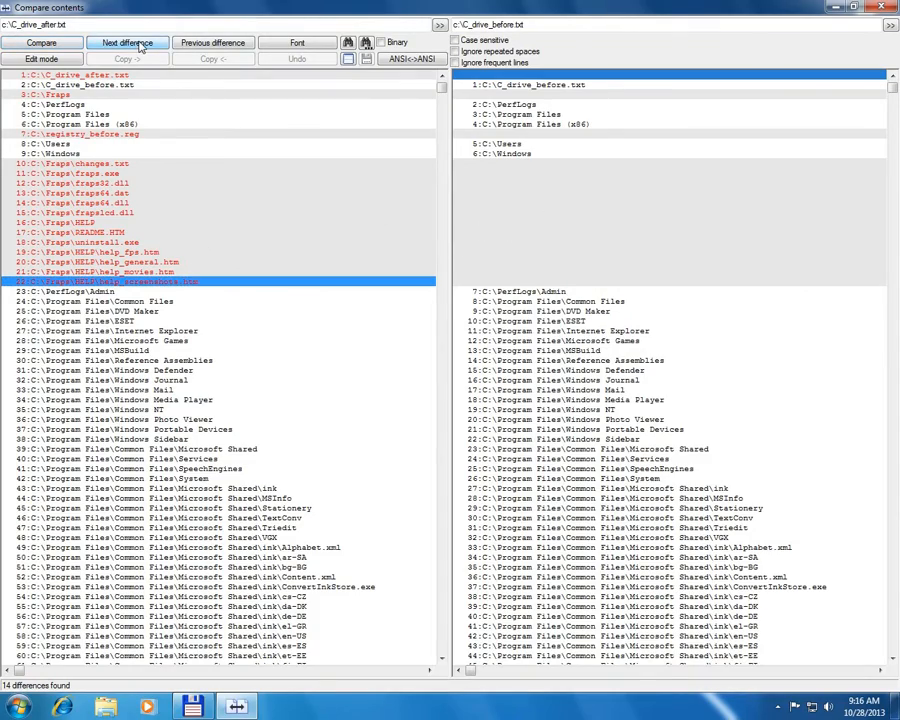
Step: Step through the next listing differences to the new Fraps Start Menu Programs folder
click(128, 42)
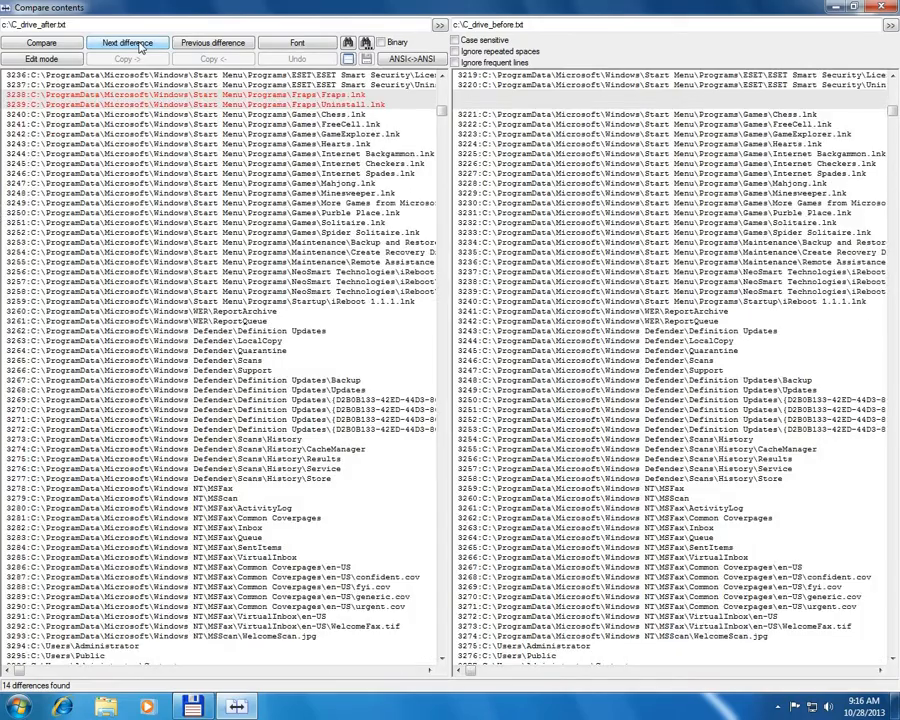
click(127, 42)
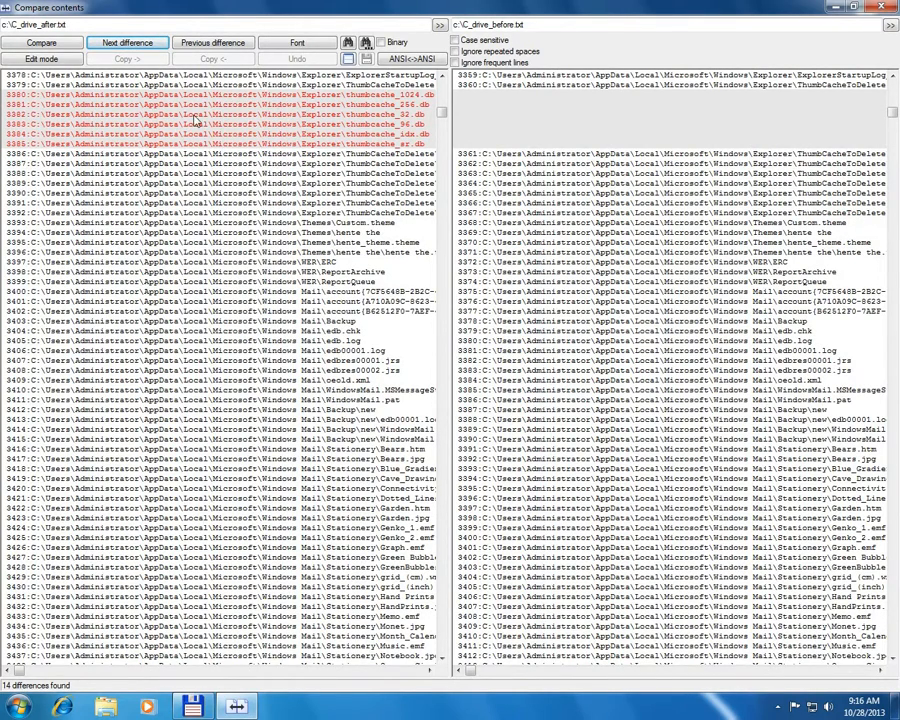
click(127, 42)
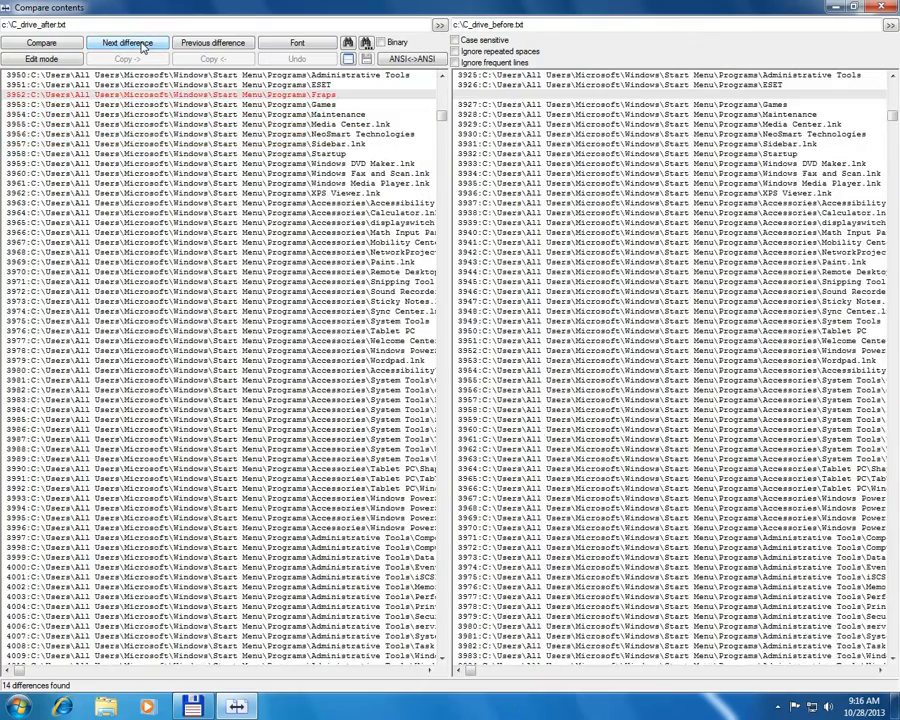